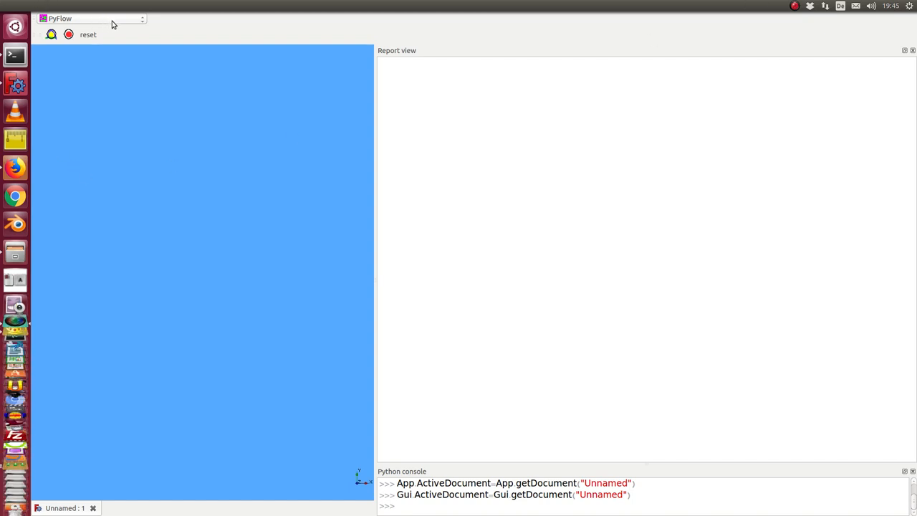
mouse_move(211, 8)
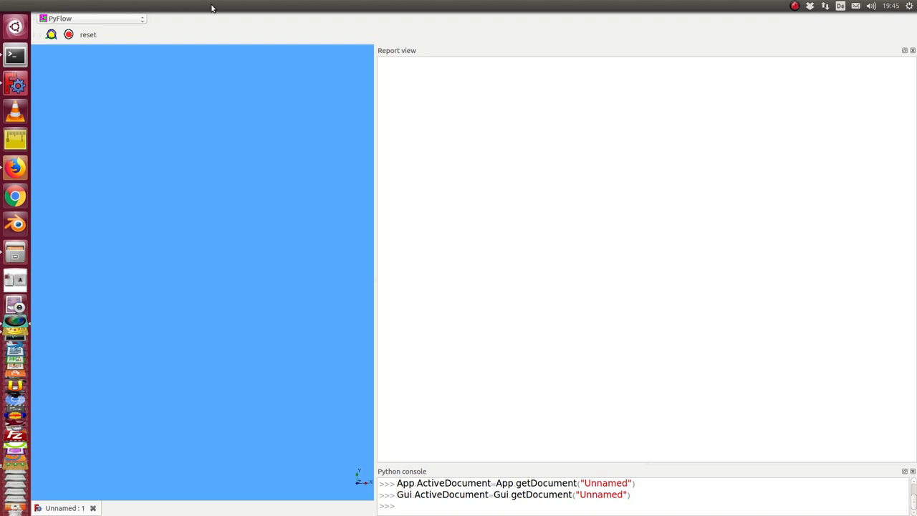
- Launch the PyFlow test graph, moving MyFreeCadN to the far right and My_Console rightwards
left_click(151, 6)
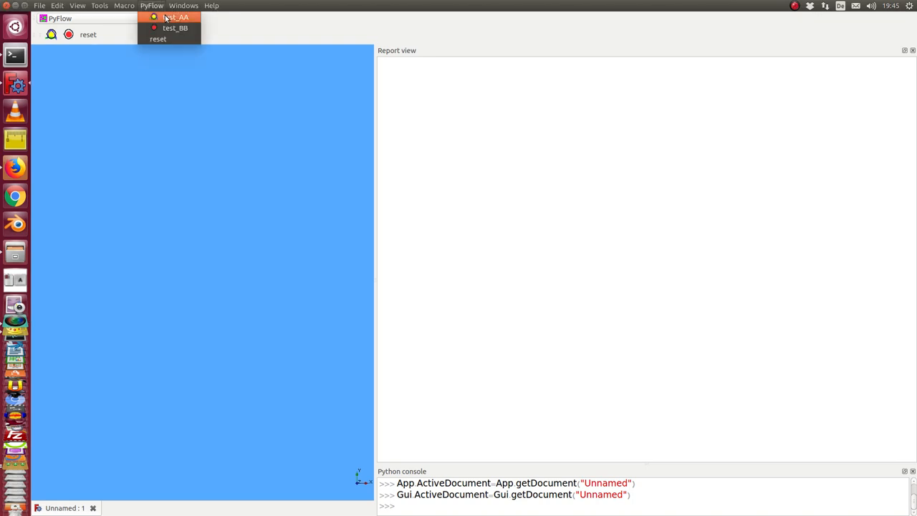
mouse_move(172, 27)
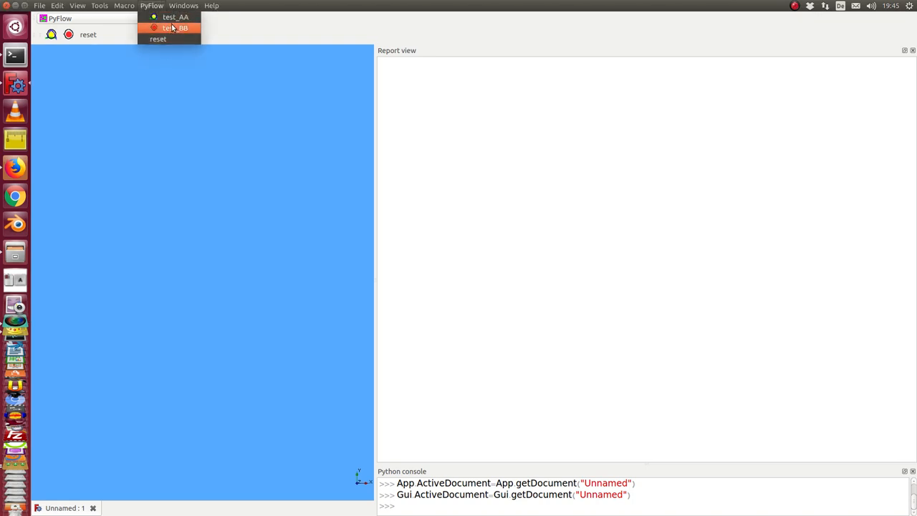
mouse_move(175, 16)
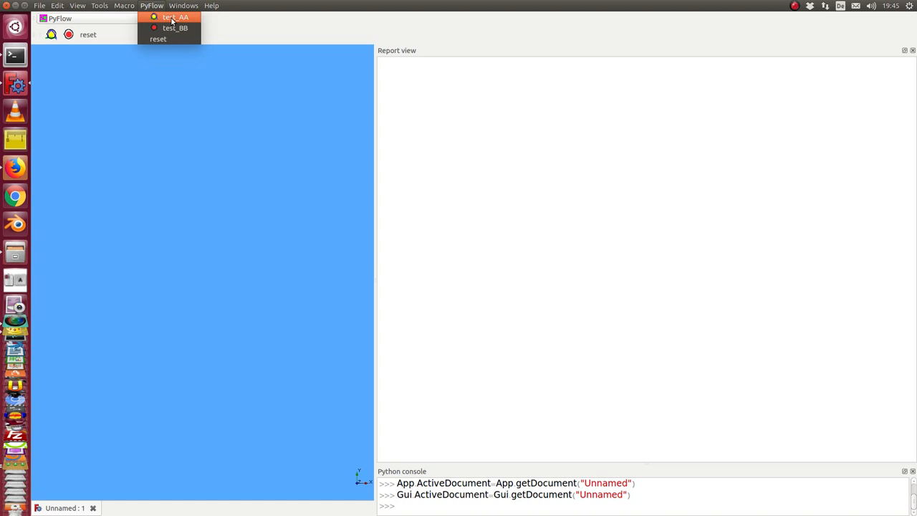
mouse_move(175, 28)
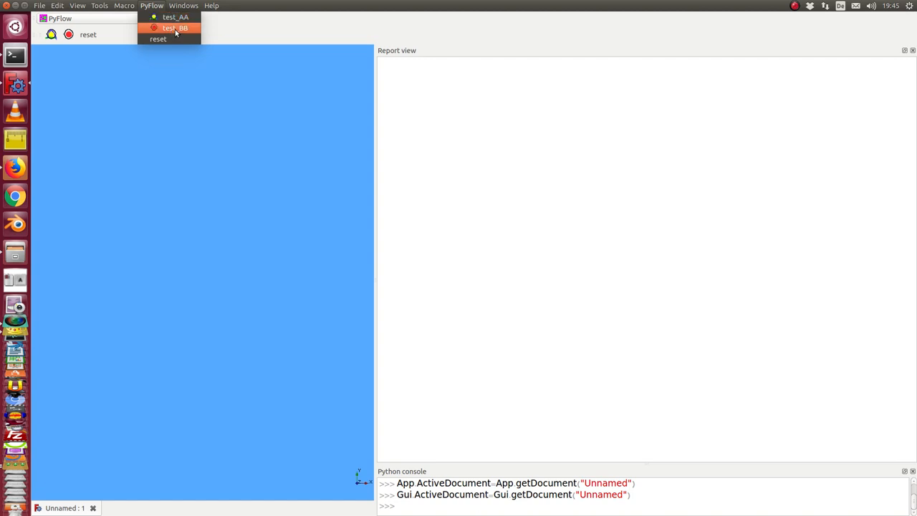
mouse_move(179, 32)
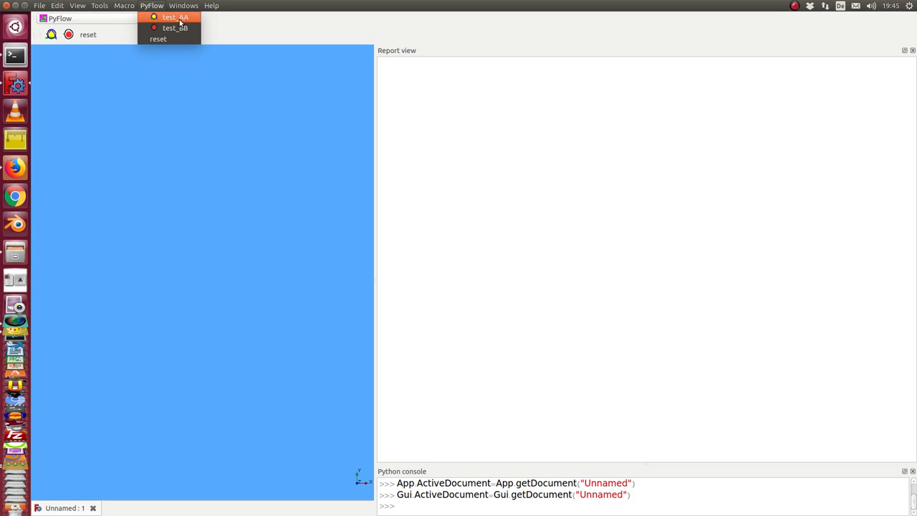
mouse_move(175, 28)
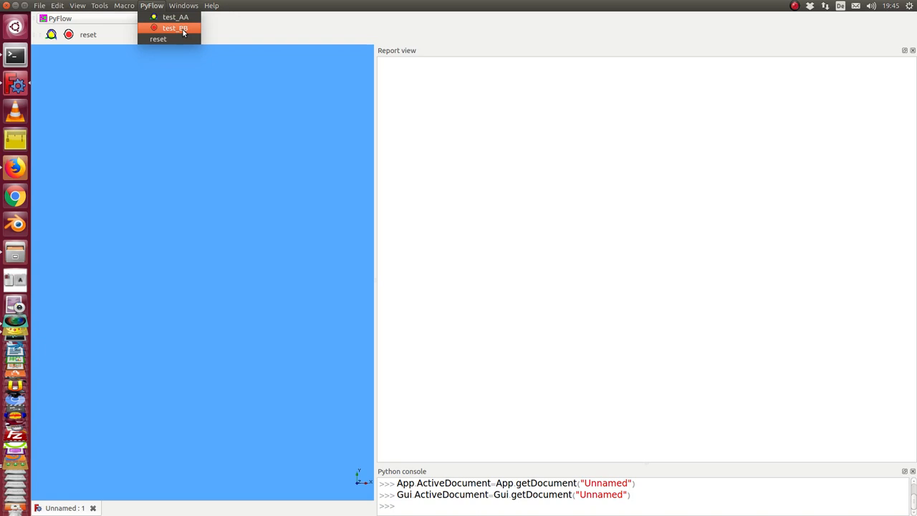
mouse_move(183, 28)
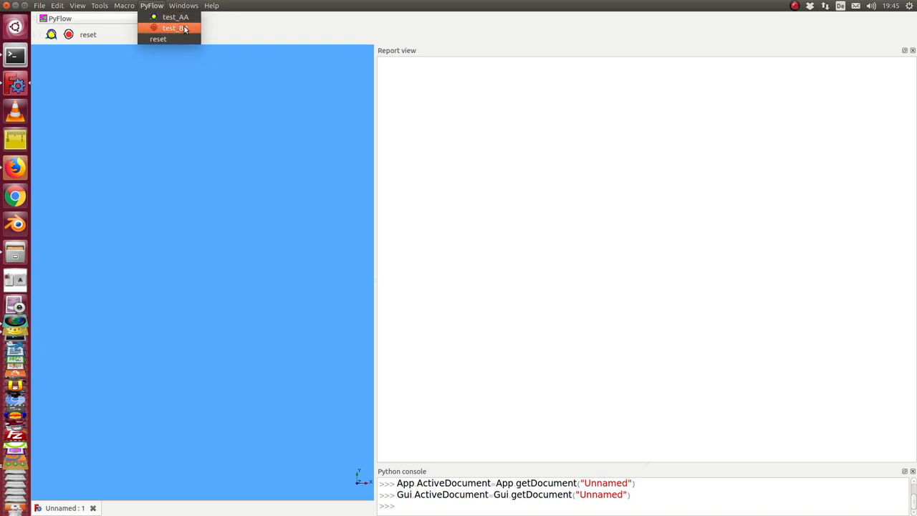
mouse_move(165, 39)
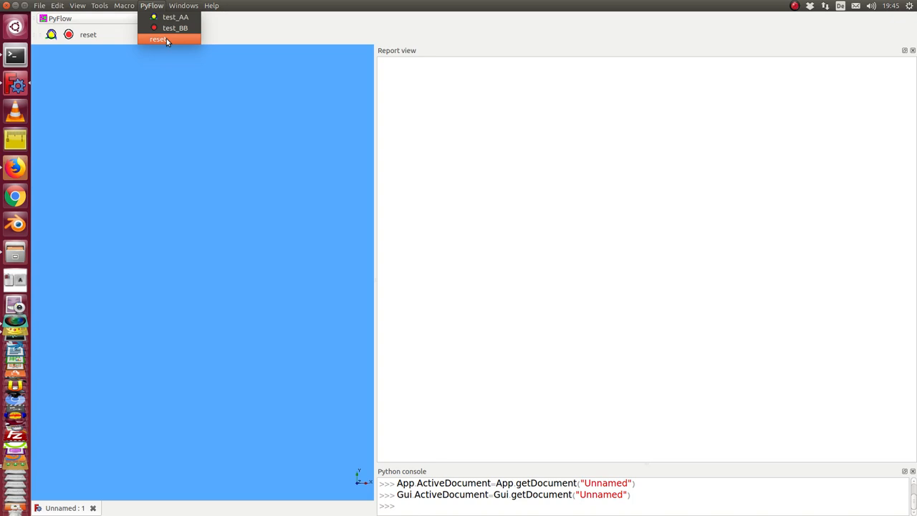
mouse_move(57, 62)
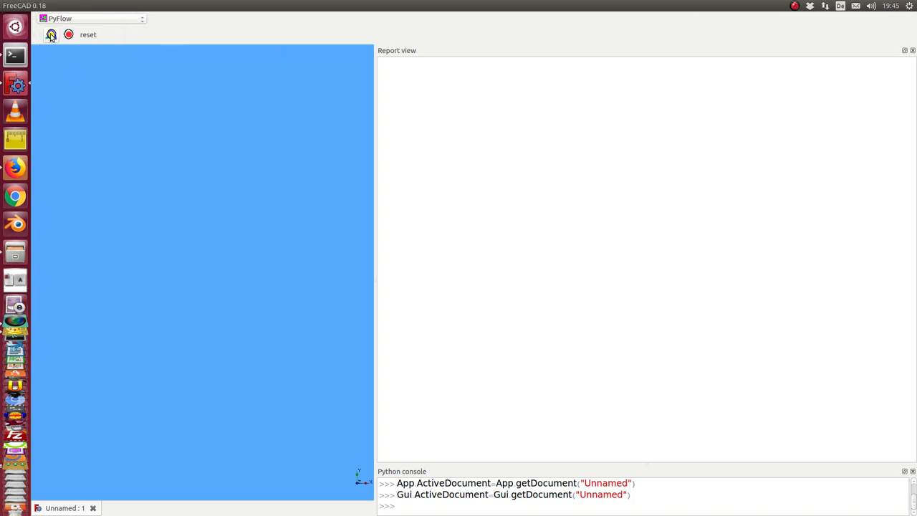
mouse_move(51, 35)
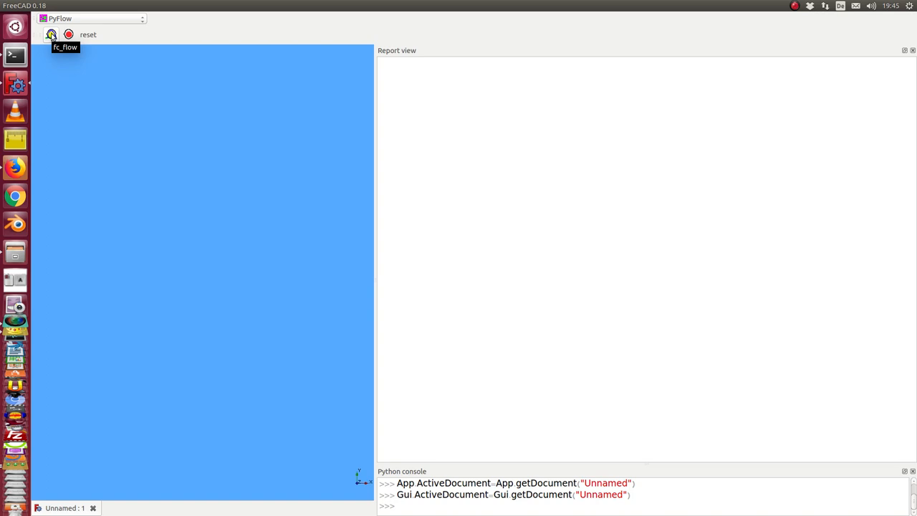
left_click(50, 34)
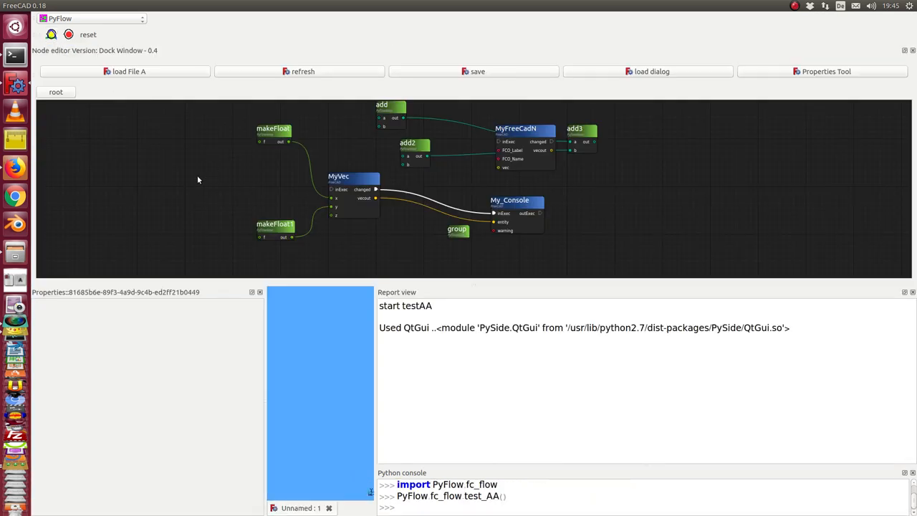
mouse_move(393, 243)
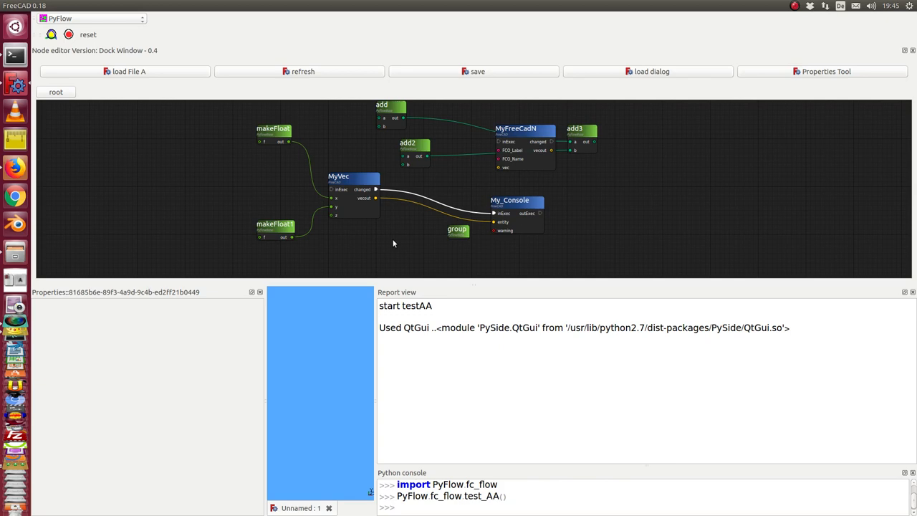
mouse_move(442, 203)
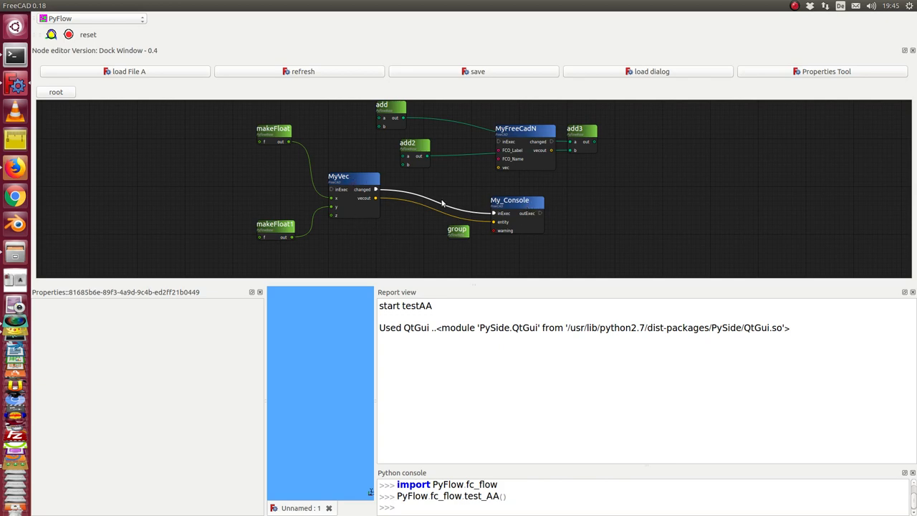
left_click_drag(516, 137, 704, 143)
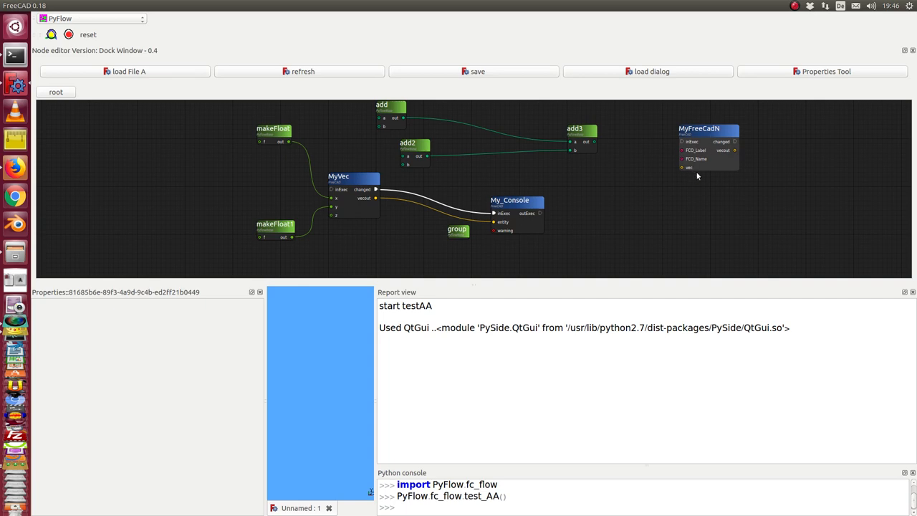
mouse_move(683, 180)
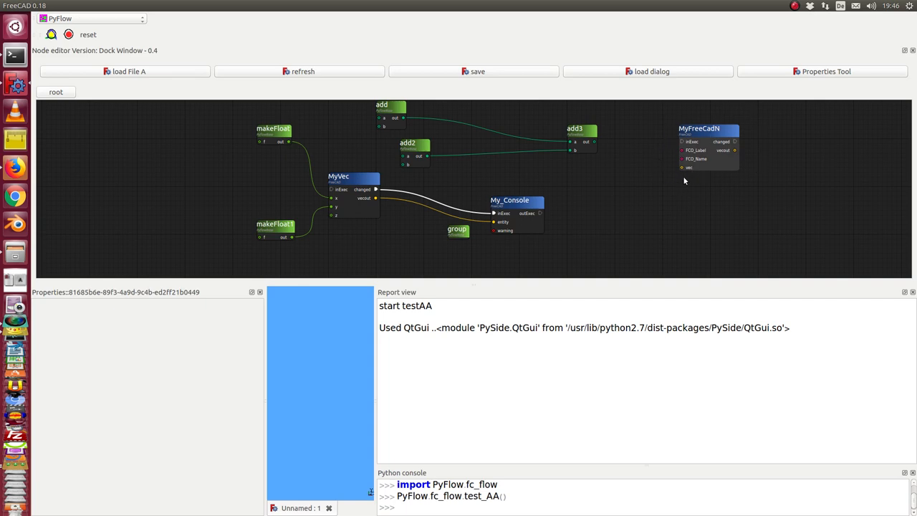
mouse_move(691, 142)
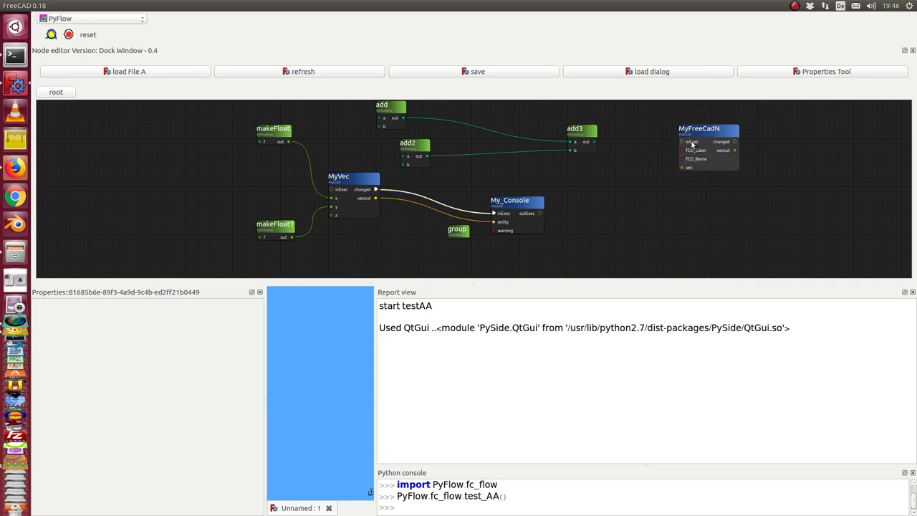
mouse_move(686, 141)
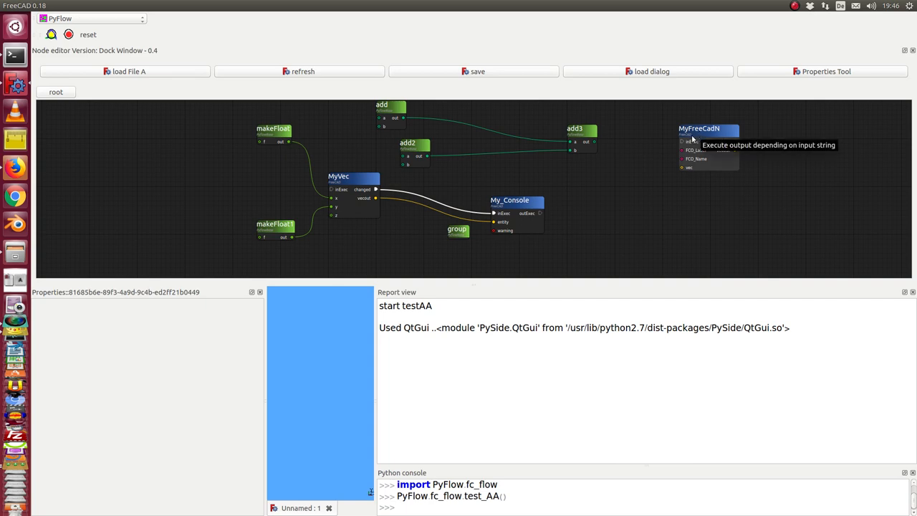
mouse_move(709, 131)
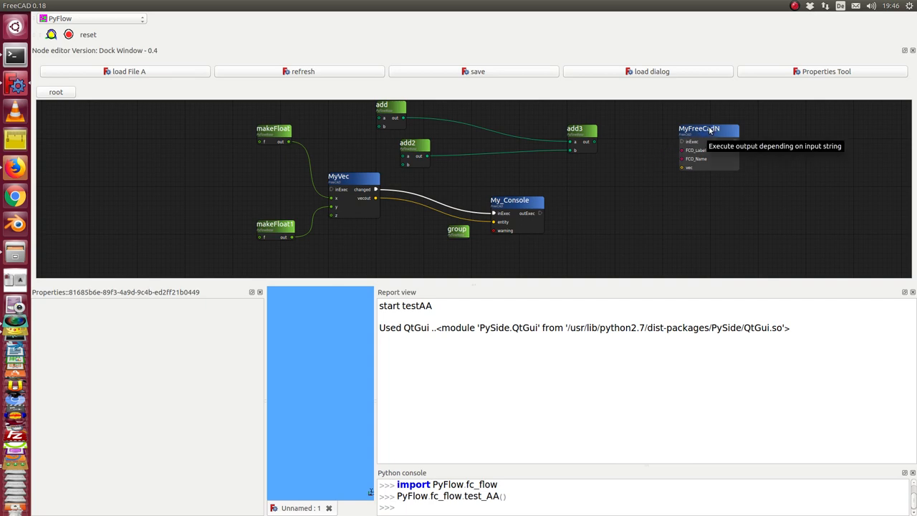
mouse_move(514, 206)
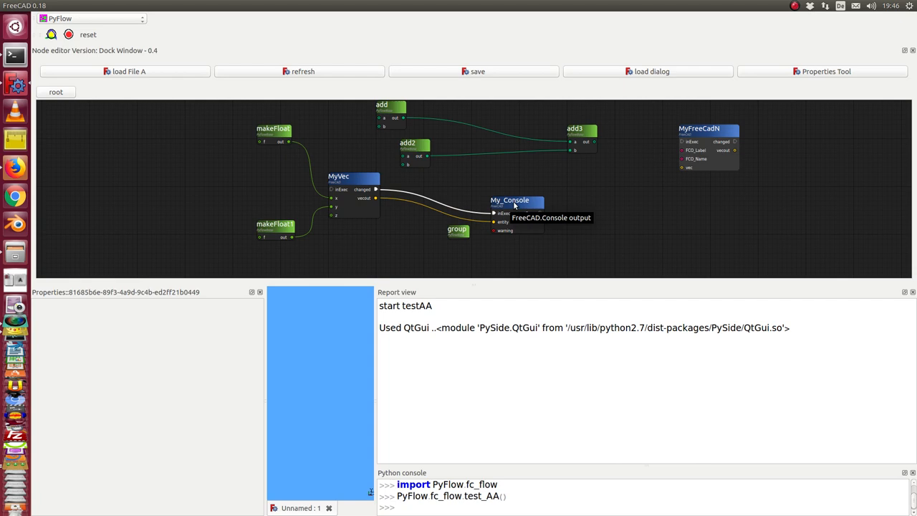
left_click_drag(509, 200, 575, 204)
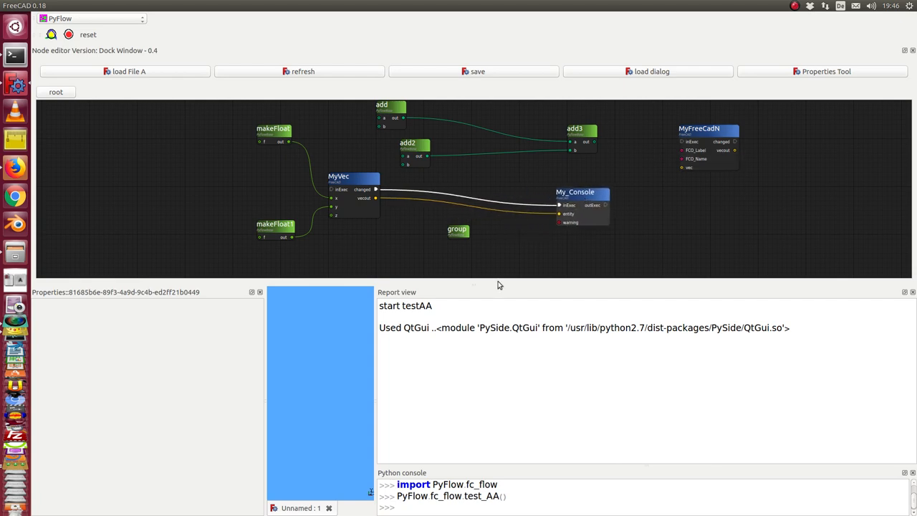
mouse_move(500, 373)
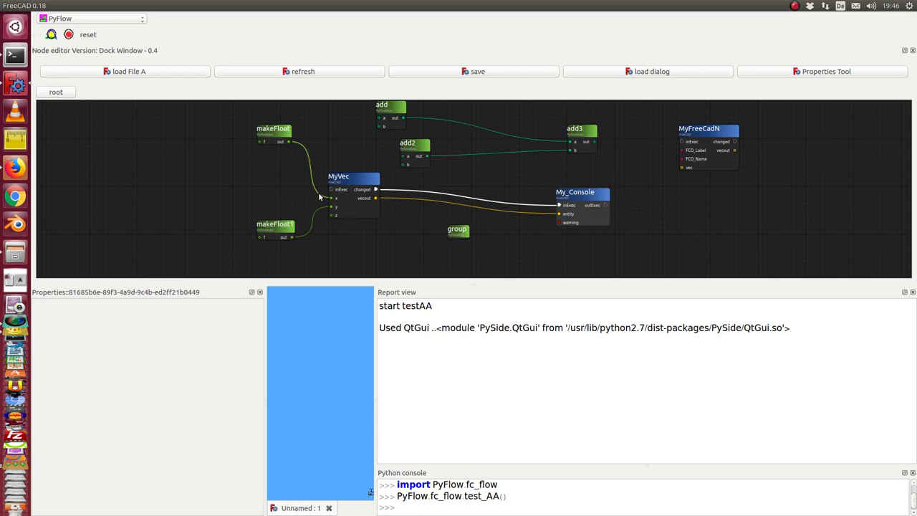
mouse_move(366, 221)
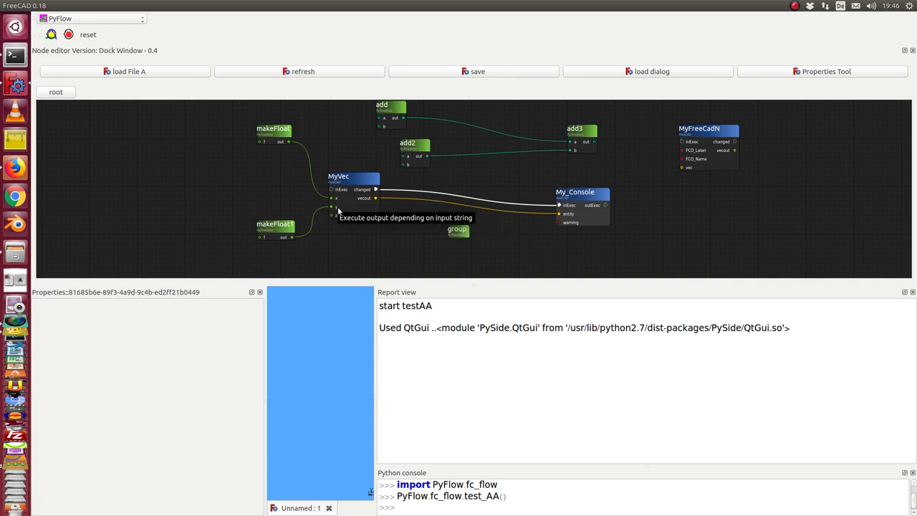
mouse_move(263, 121)
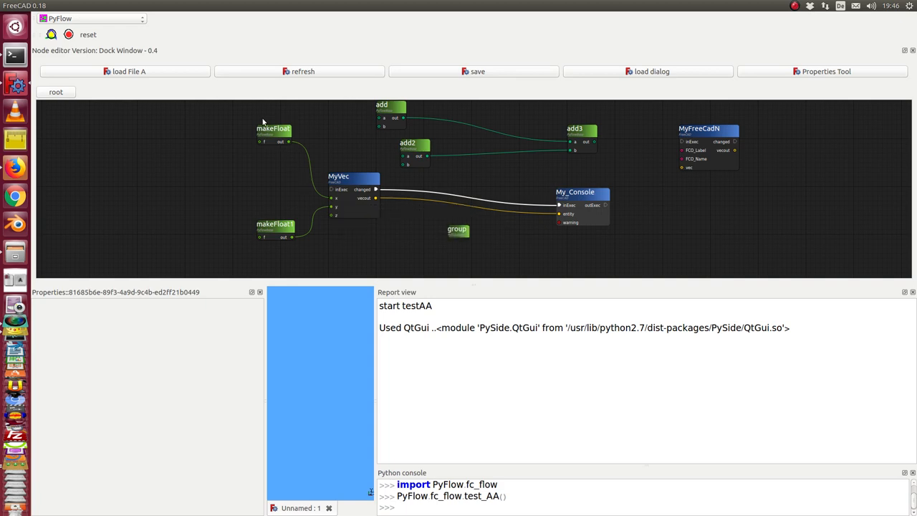
- Shift both makeFloat nodes left, setting makeFloat's f to about 3.33 and makeFloat1's to 10
left_click_drag(273, 129, 210, 133)
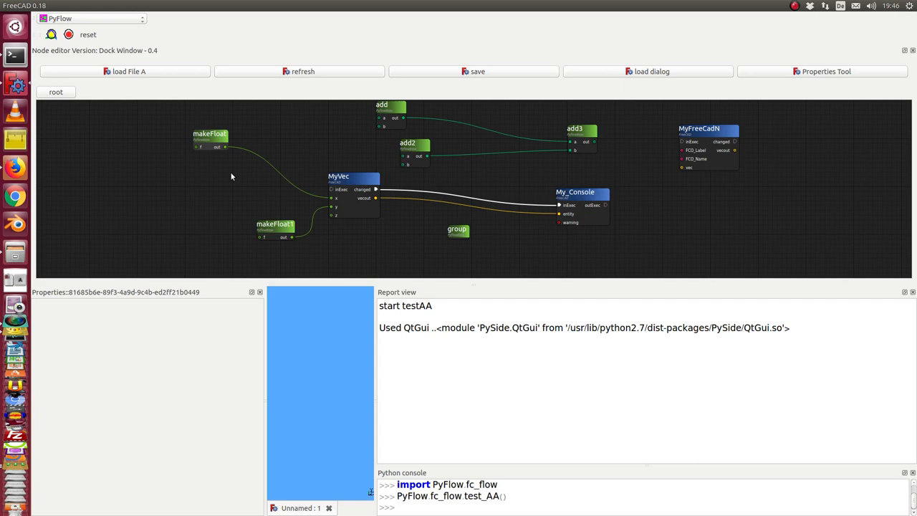
left_click_drag(275, 224, 211, 199)
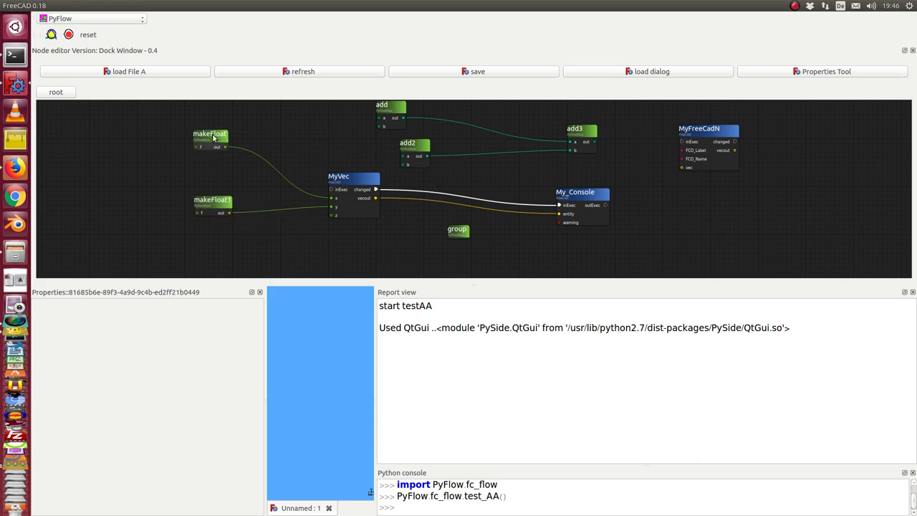
left_click(210, 134)
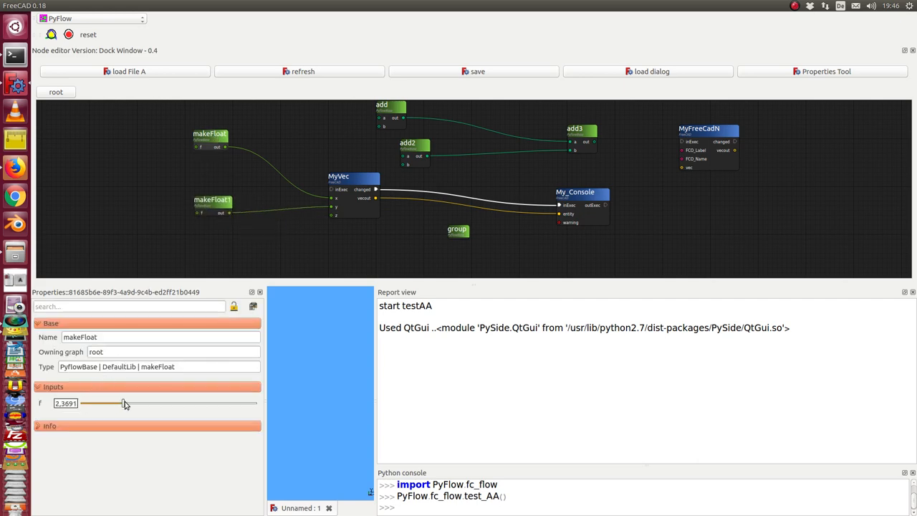
left_click_drag(81, 403, 140, 402)
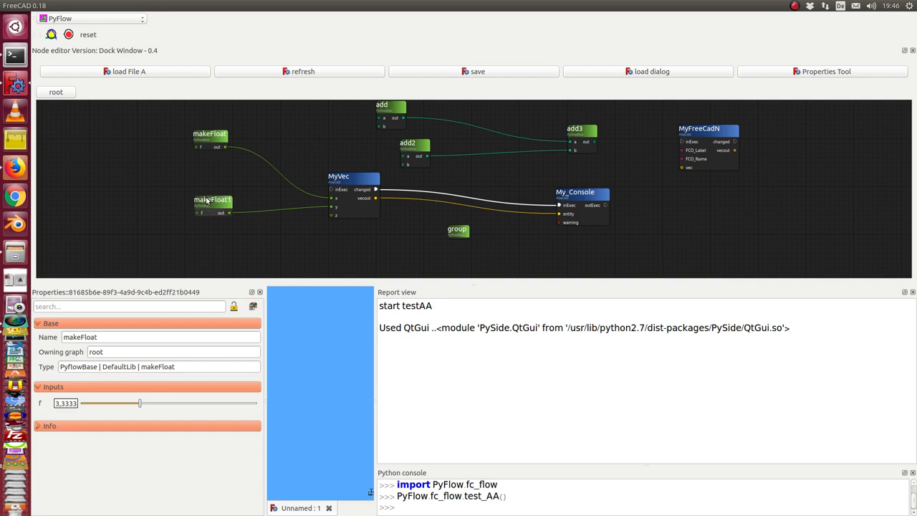
left_click_drag(140, 402, 217, 402)
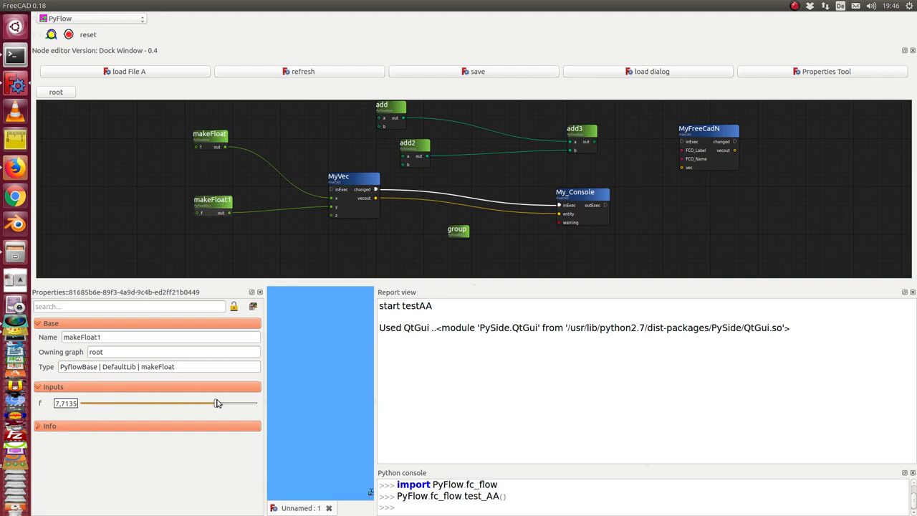
left_click_drag(219, 402, 256, 403)
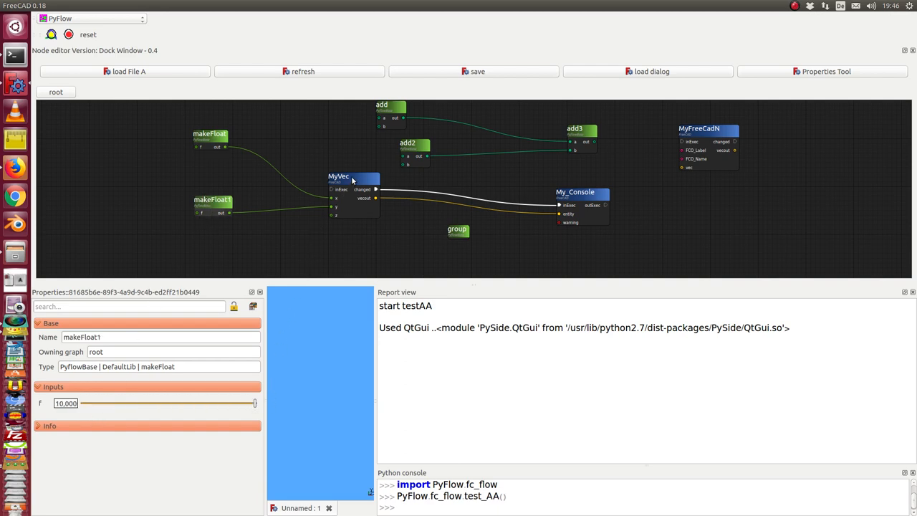
- Select the MyVec node and raise its z slider to about 2.4033
left_click(353, 176)
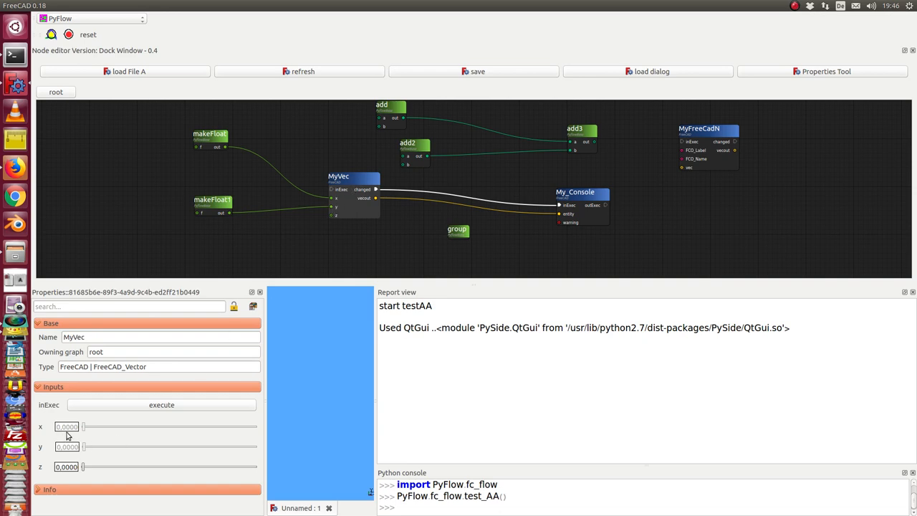
left_click_drag(83, 466, 115, 466)
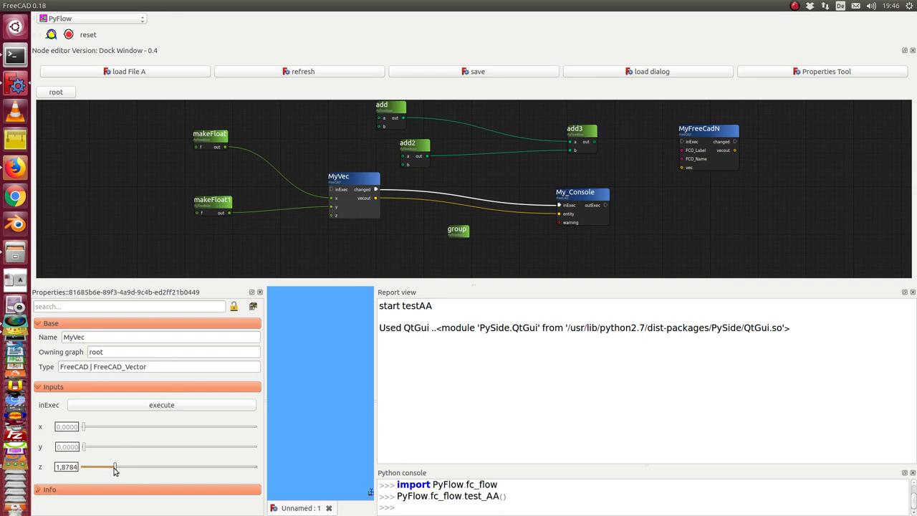
left_click_drag(115, 466, 124, 466)
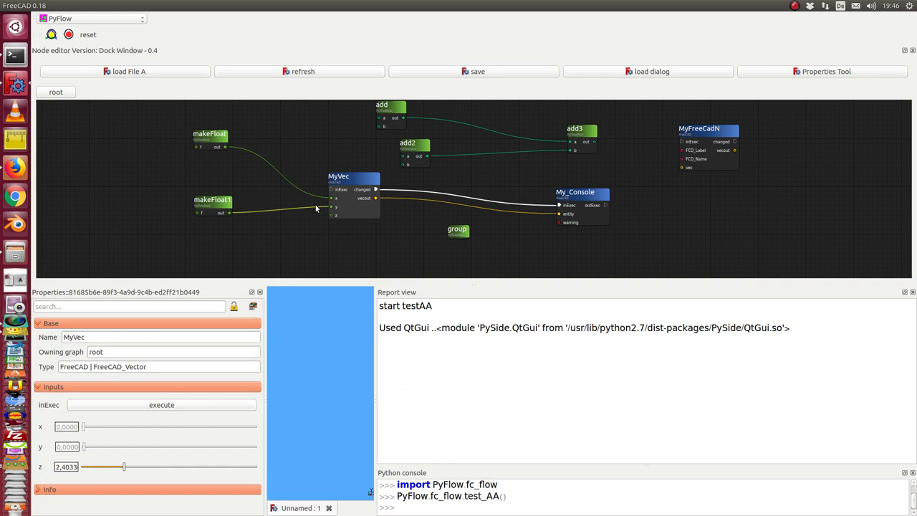
mouse_move(366, 199)
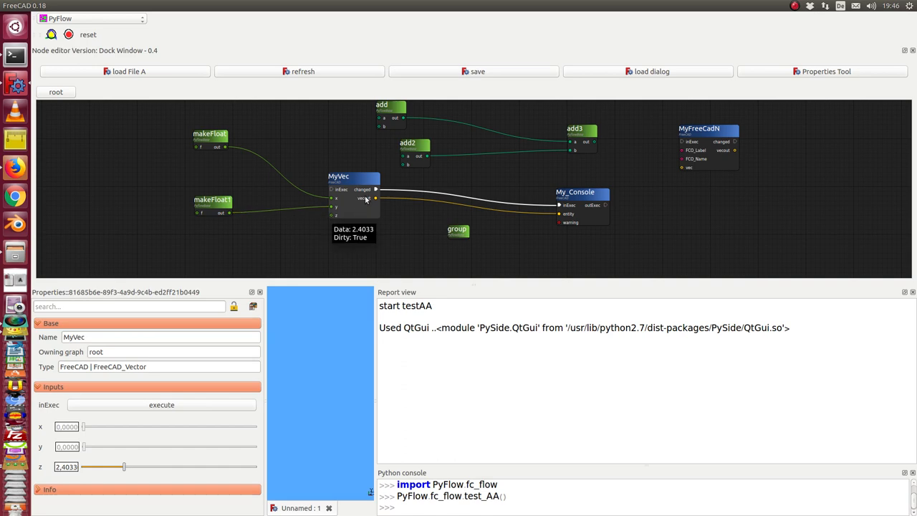
mouse_move(366, 204)
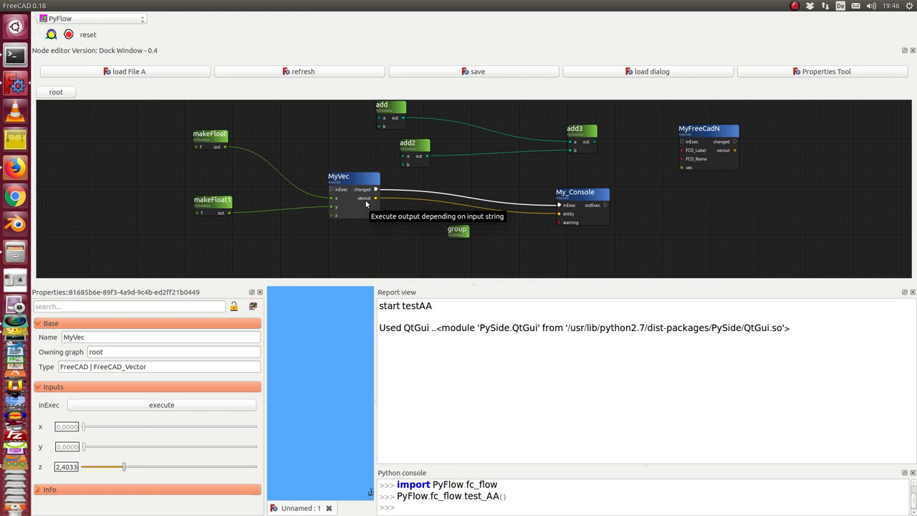
mouse_move(383, 203)
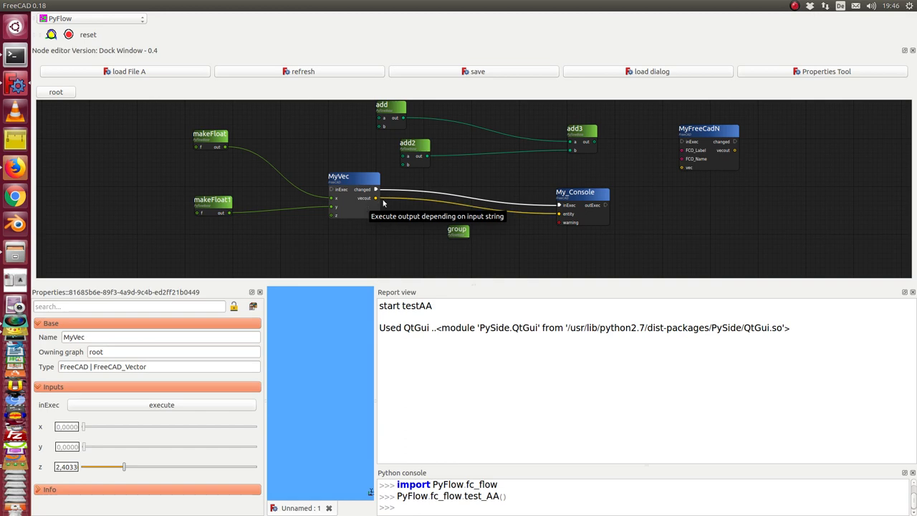
mouse_move(360, 181)
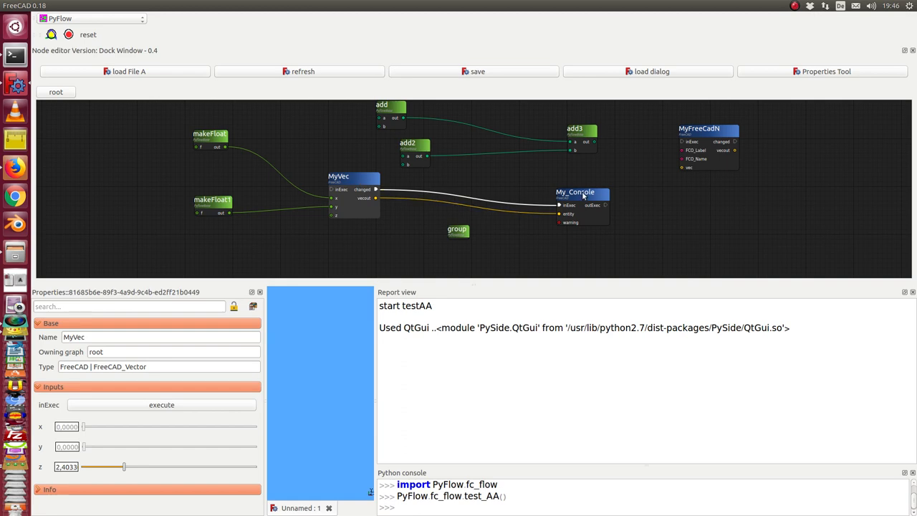
mouse_move(136, 407)
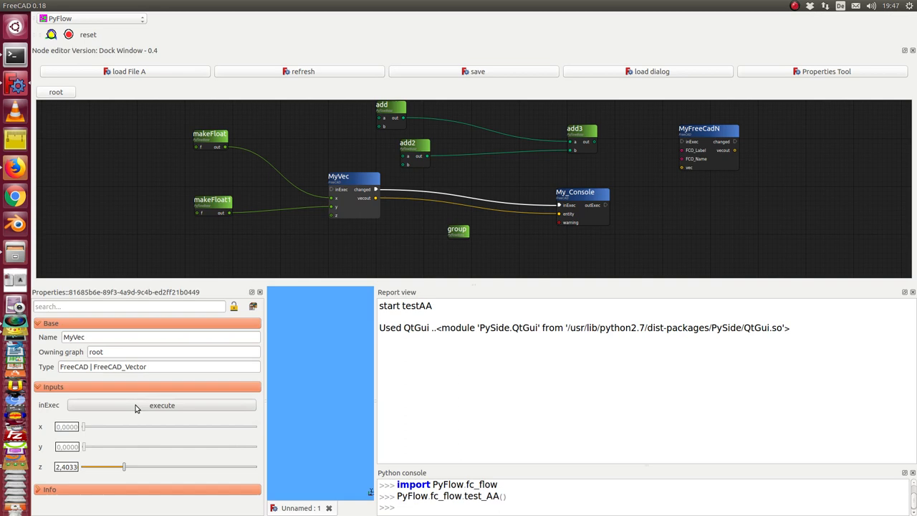
- Execute MyVec to log (3.33333, 10.0, 2.4033), then raise z to about 5.22
left_click(161, 405)
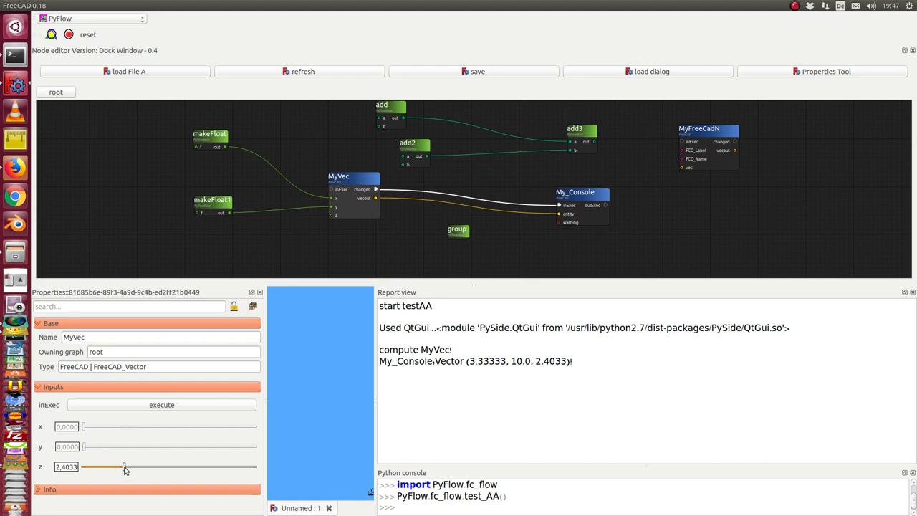
left_click_drag(124, 466, 172, 467)
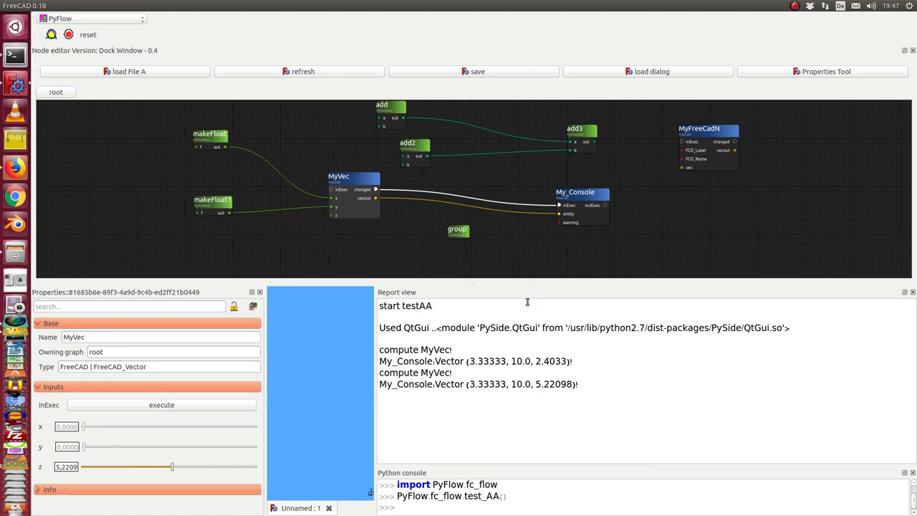
mouse_move(511, 307)
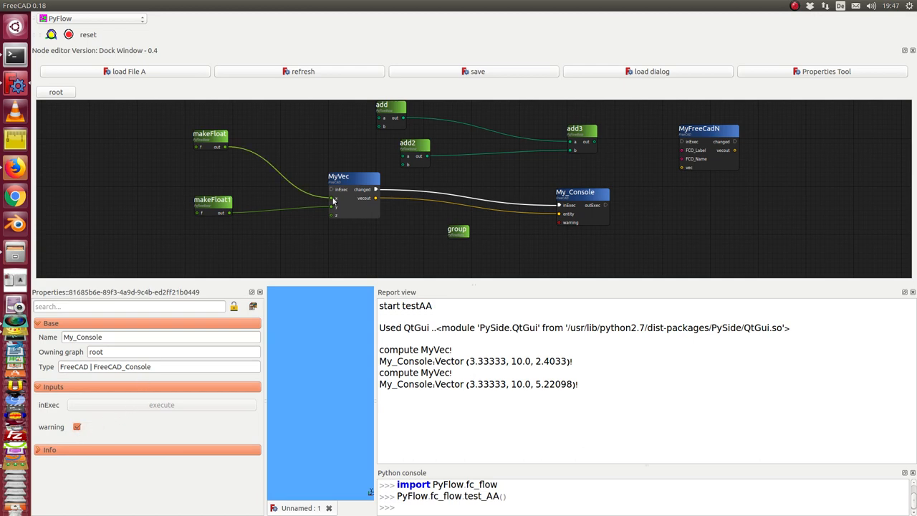
- Rerun the MyVec node to log the vector (3.33333, 10.0, 5.22098) again
left_click(338, 177)
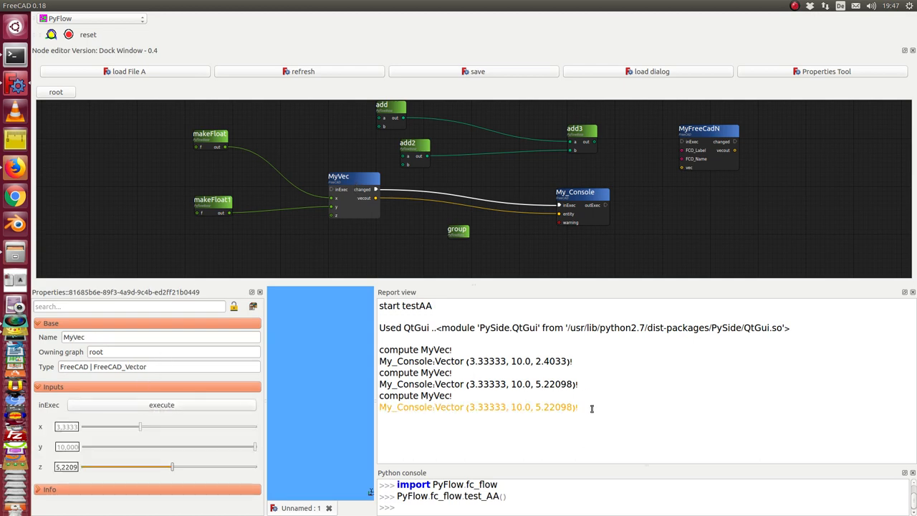
mouse_move(578, 227)
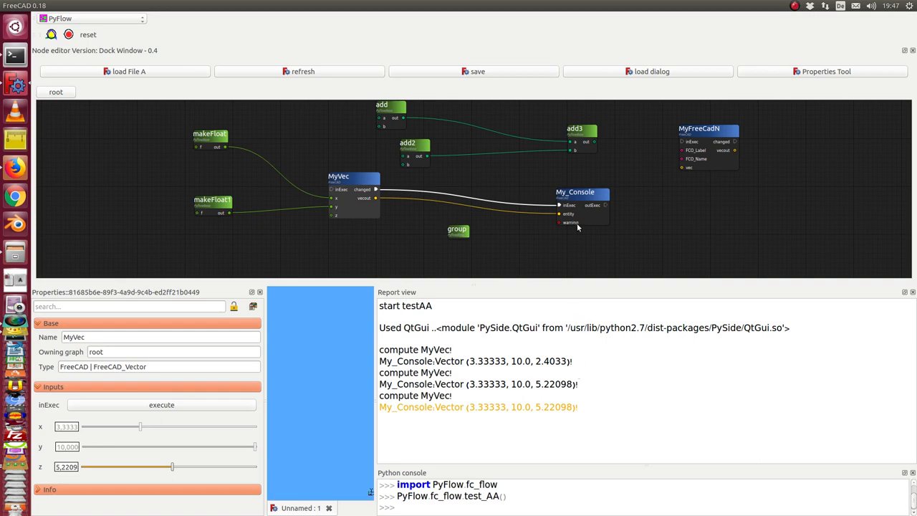
mouse_move(589, 200)
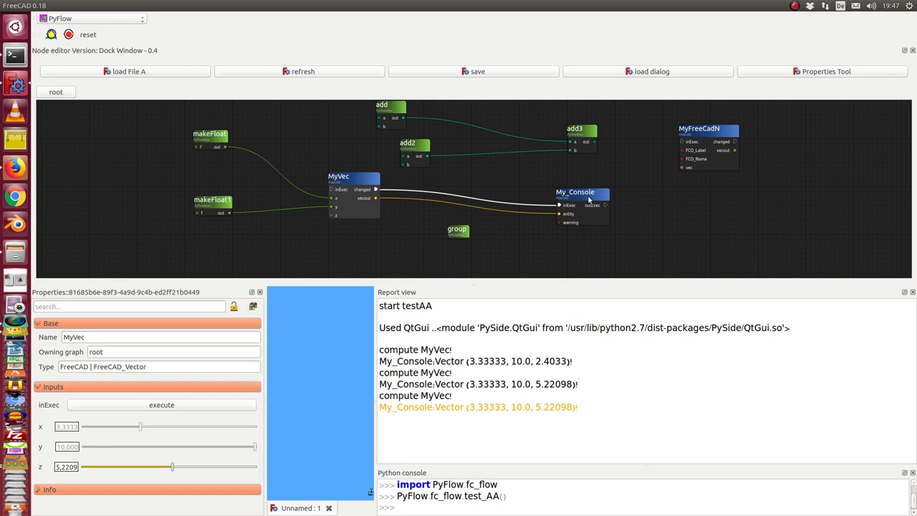
mouse_move(573, 224)
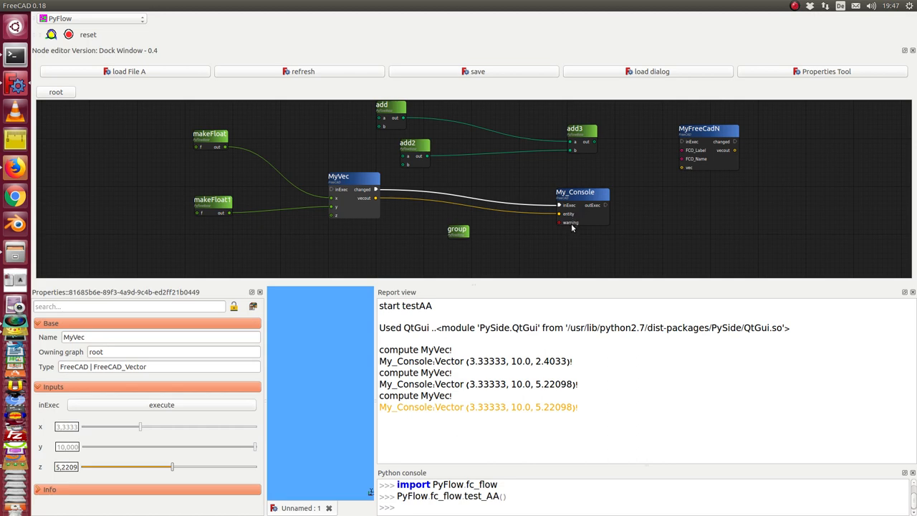
mouse_move(379, 202)
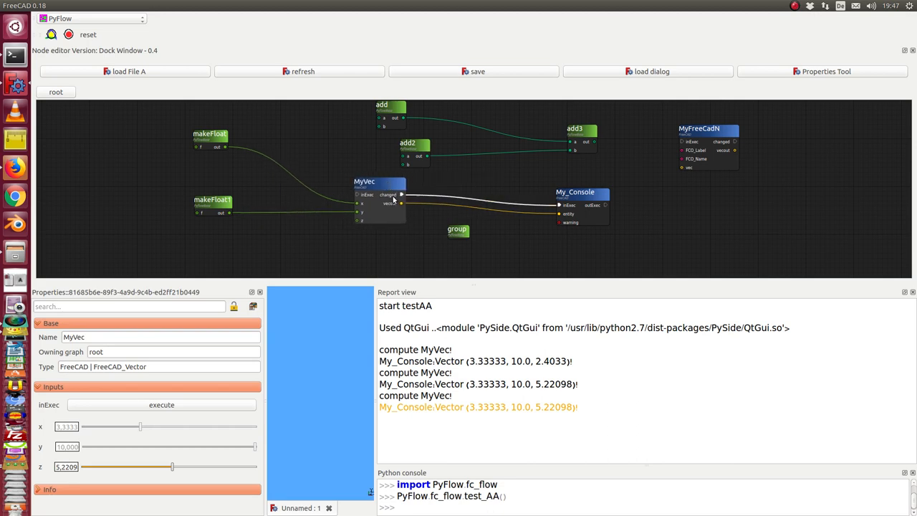
mouse_move(566, 206)
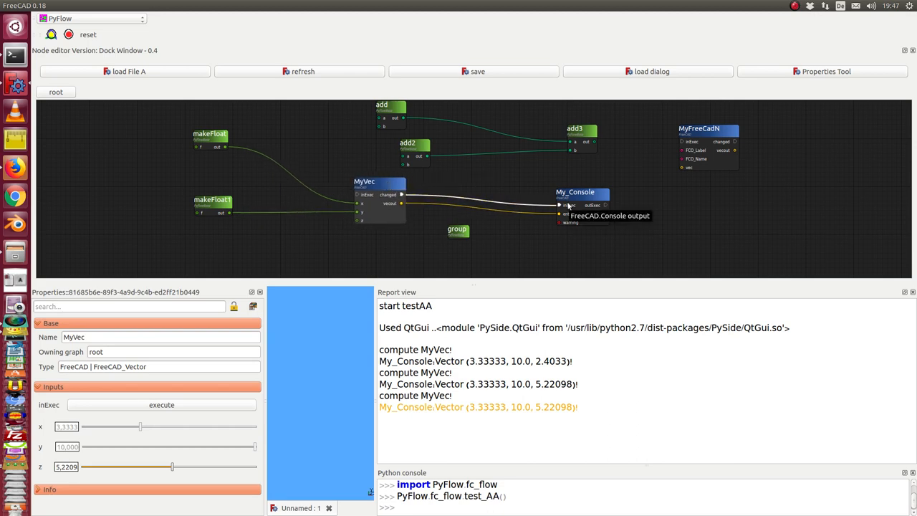
mouse_move(370, 185)
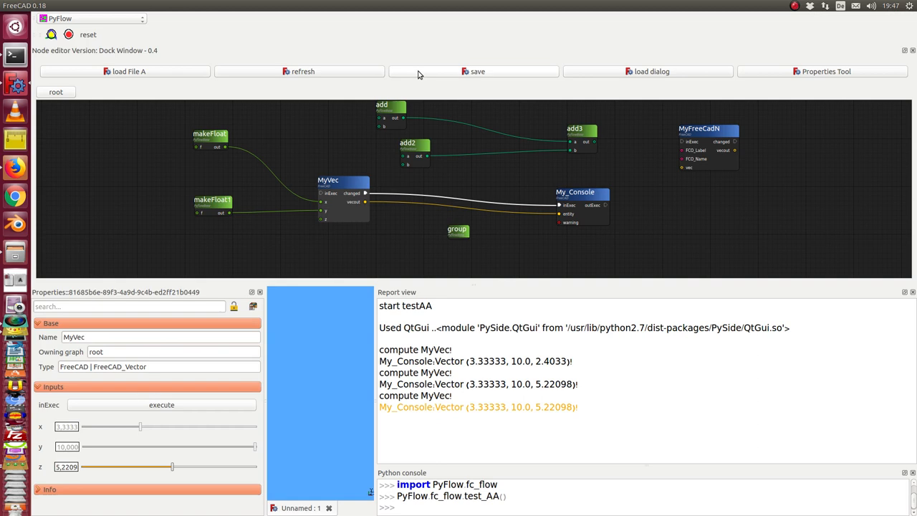
- Save the node graph as z10.json in the Schreibtisch folder
left_click(477, 71)
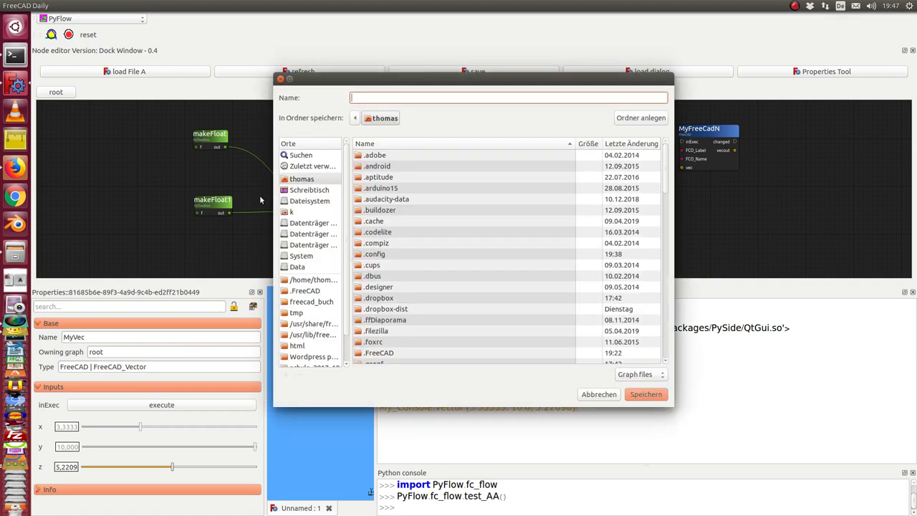
left_click(310, 190)
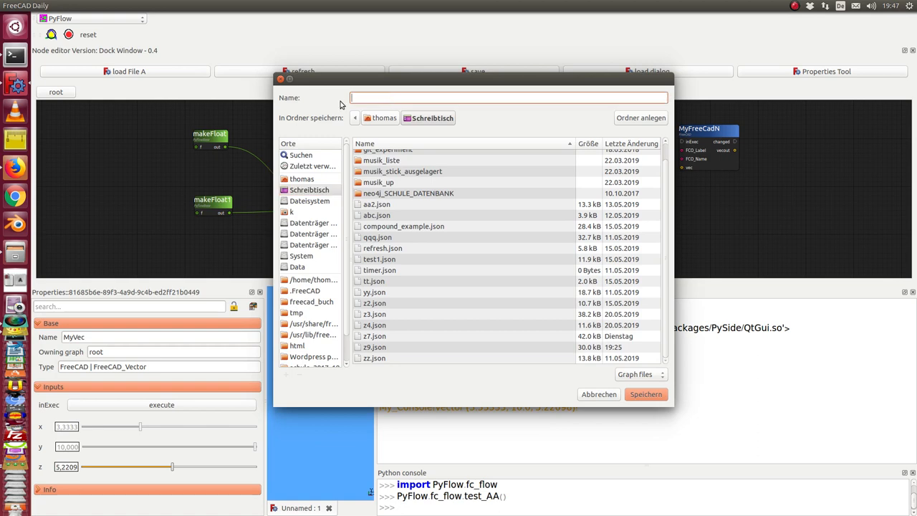
type("z1")
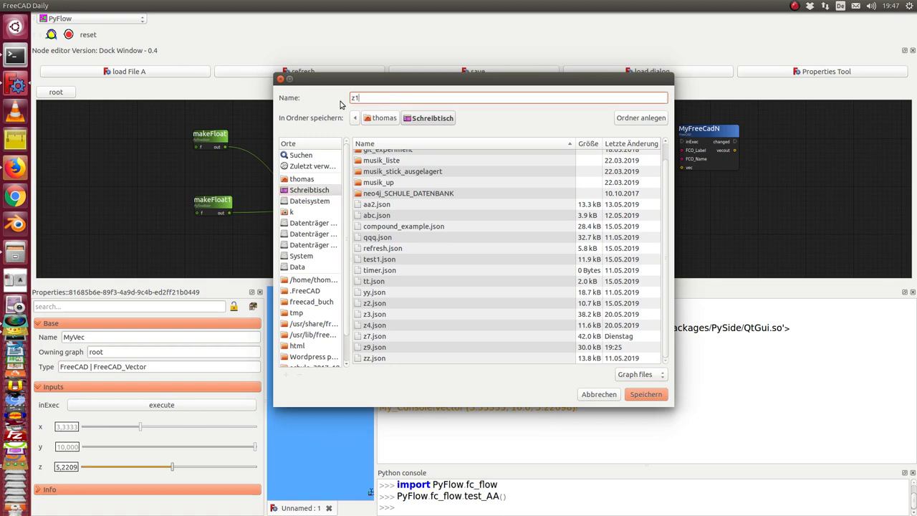
type("0.json")
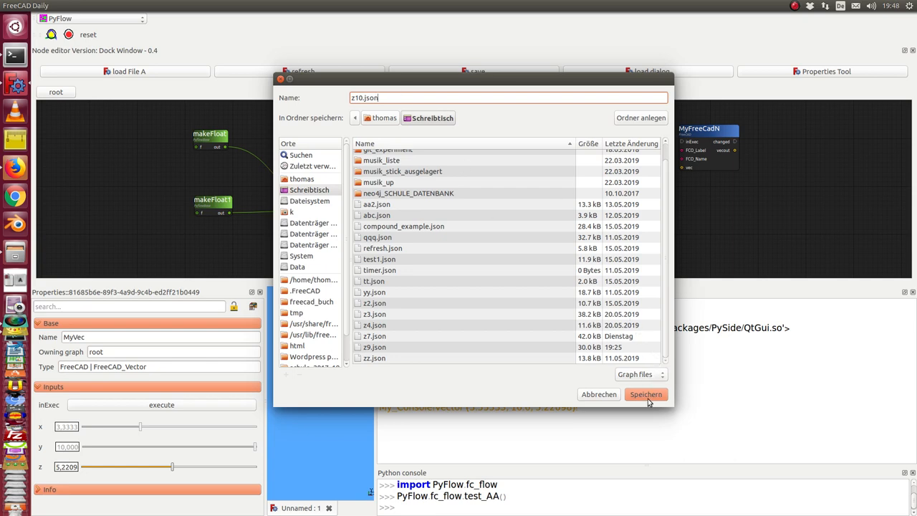
left_click(644, 394)
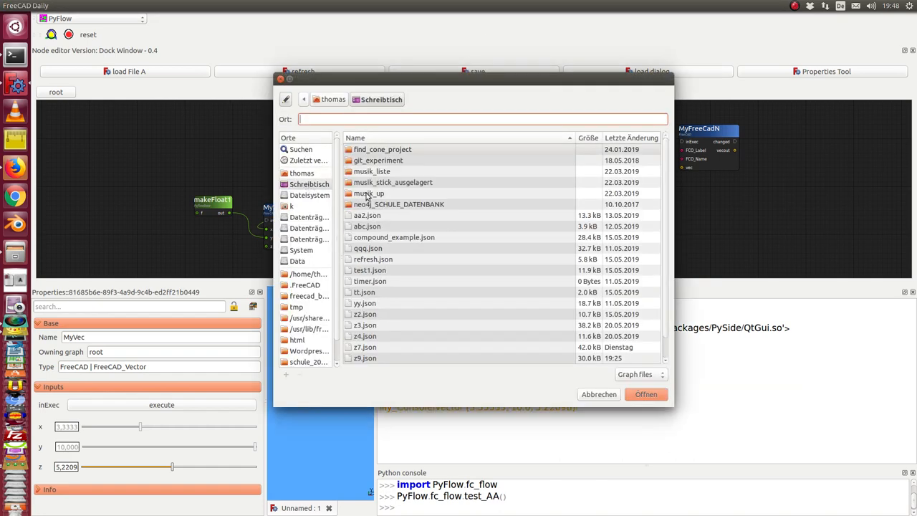
- Scroll to z10.json in the load dialog and open it
scroll("down", 3)
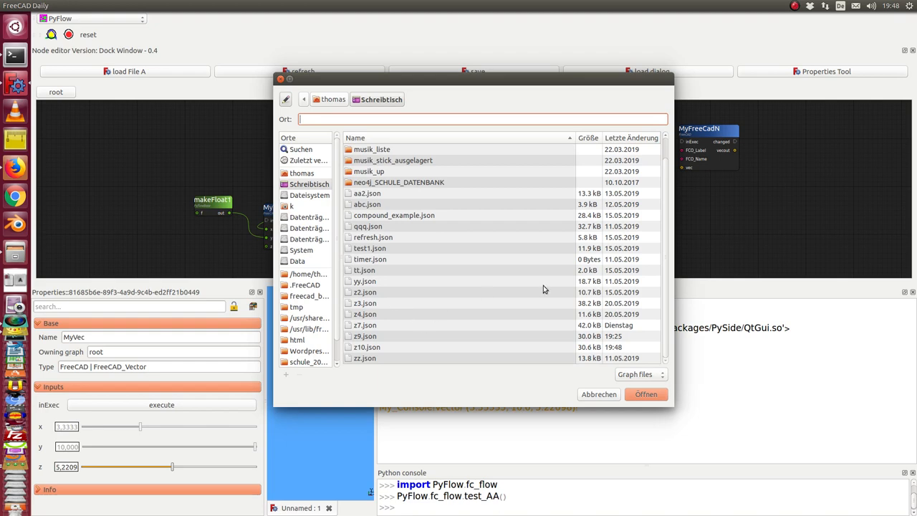
left_click(365, 347)
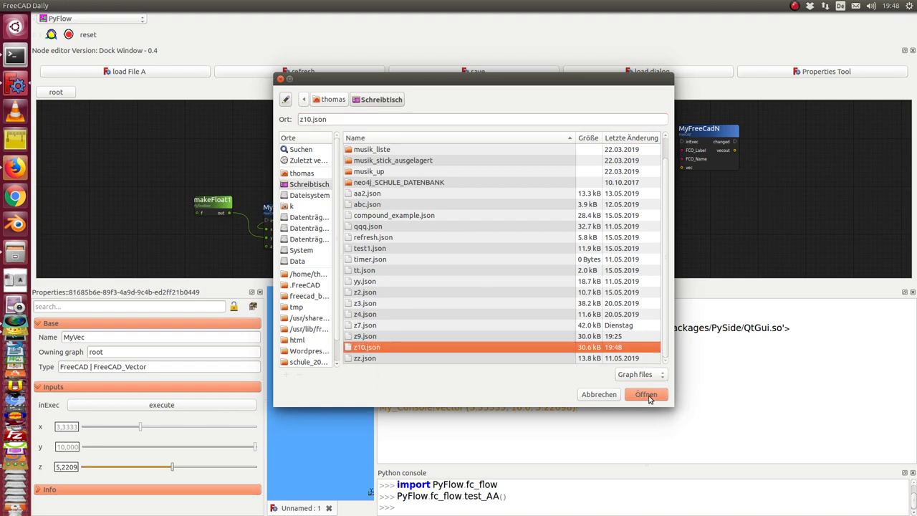
left_click(645, 394)
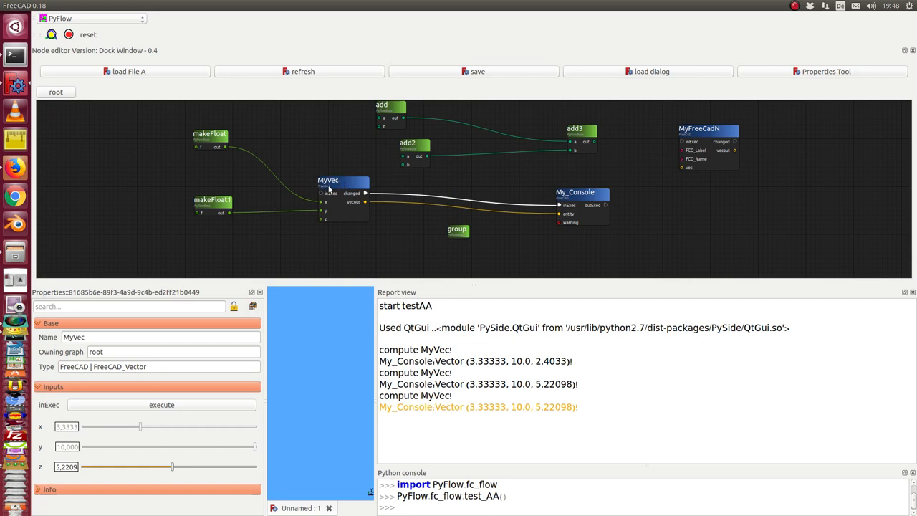
mouse_move(385, 172)
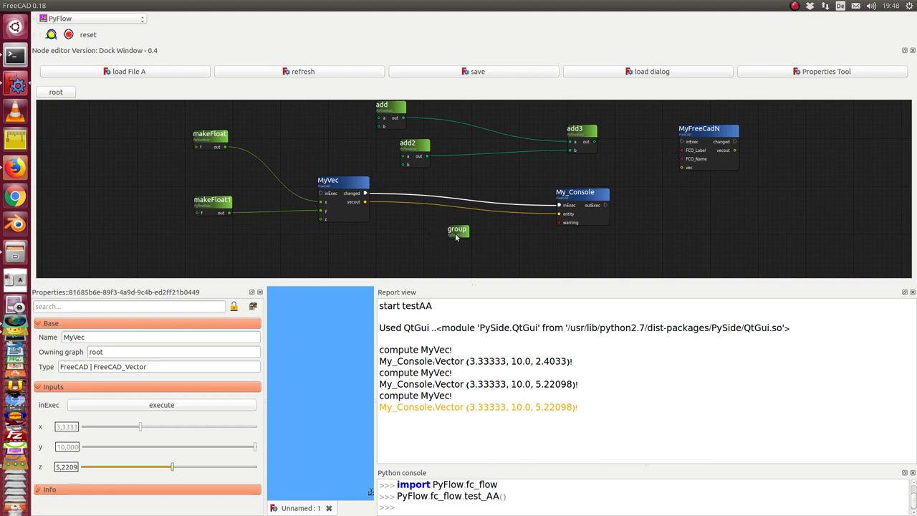
mouse_move(283, 252)
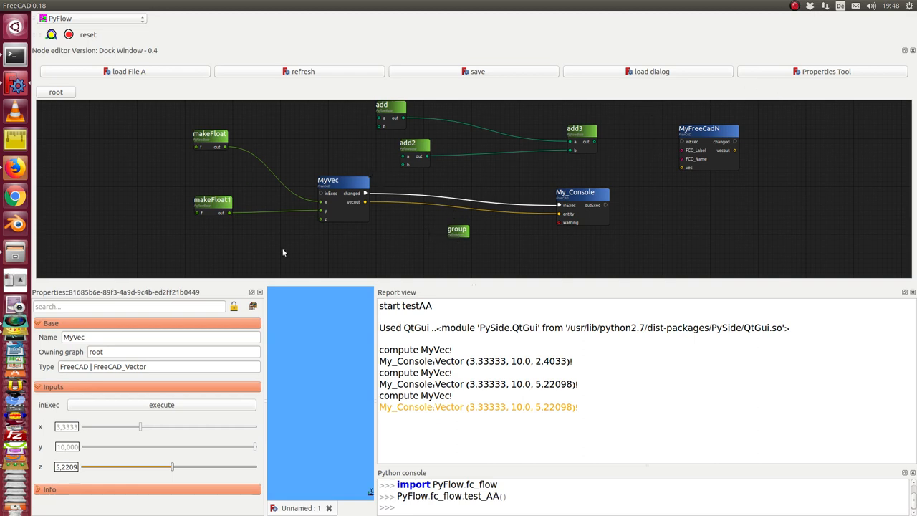
mouse_move(269, 246)
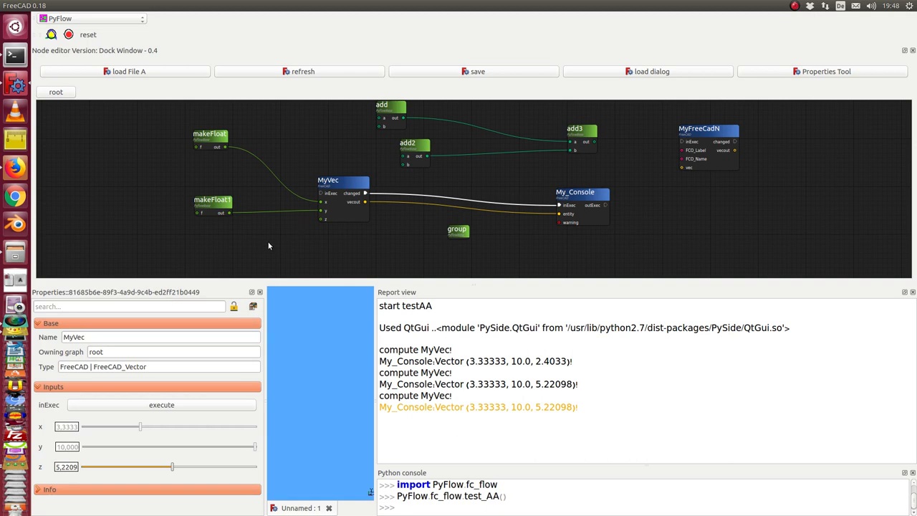
- Select makeFloat, nudge its f slider down, then raise it to about 5.65
left_click(209, 134)
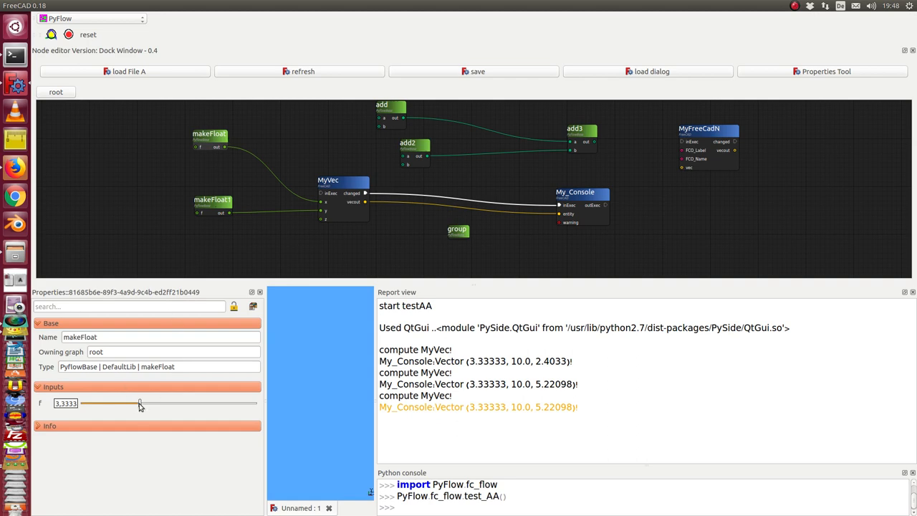
left_click_drag(139, 402, 127, 403)
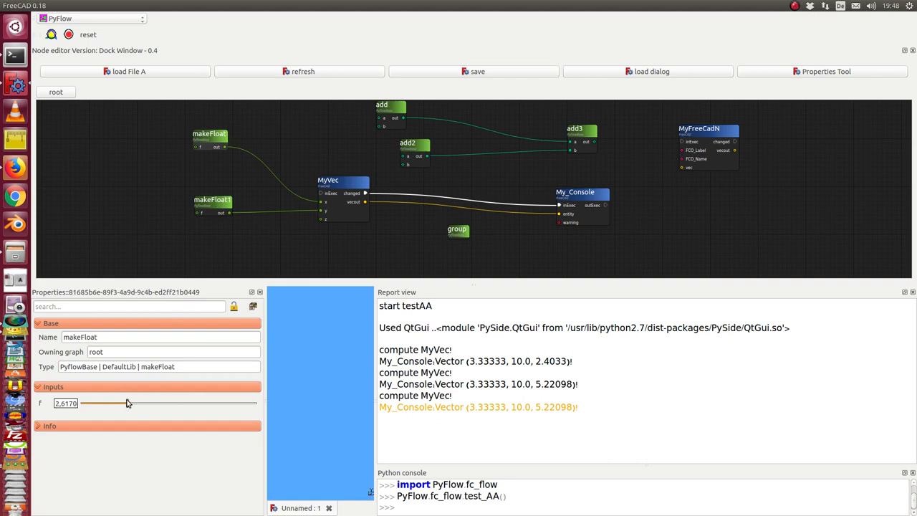
left_click_drag(128, 404, 179, 403)
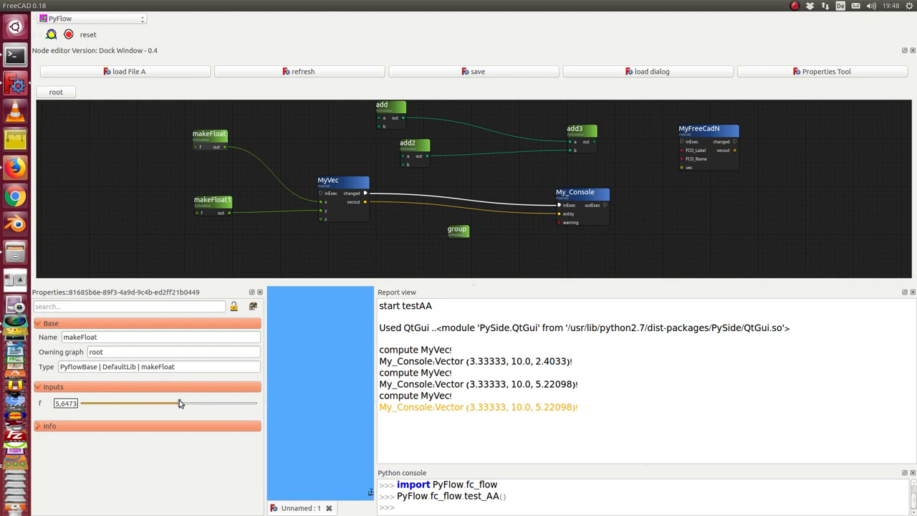
mouse_move(363, 261)
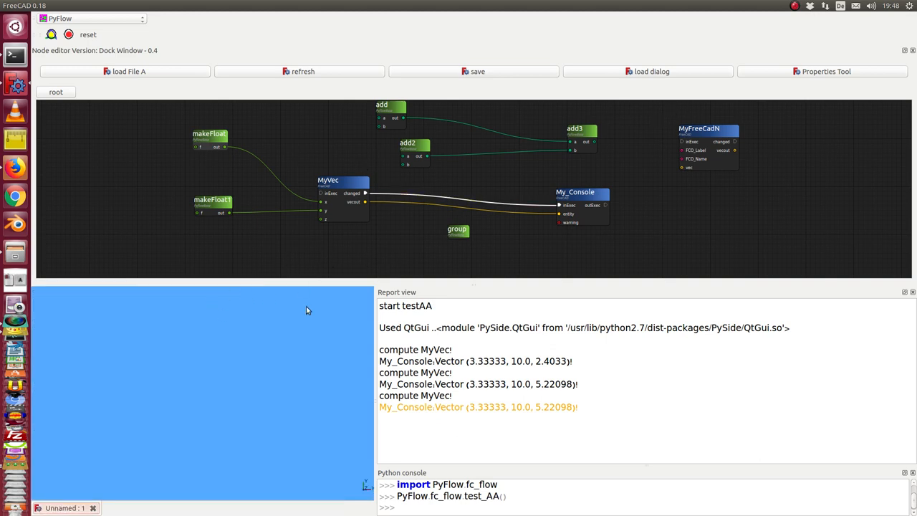
- Restore the Properties panel and select MyVec to show x 3.33, y 10, z 5.22
left_click(825, 71)
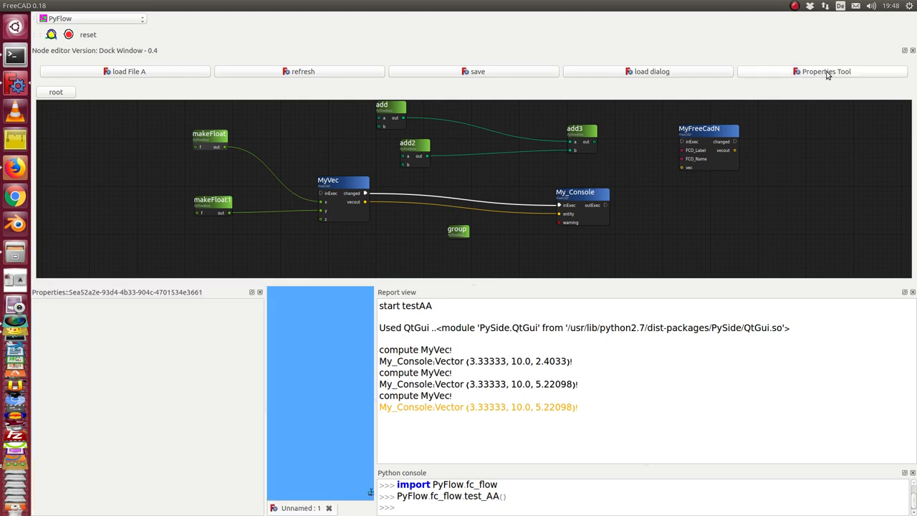
left_click(342, 180)
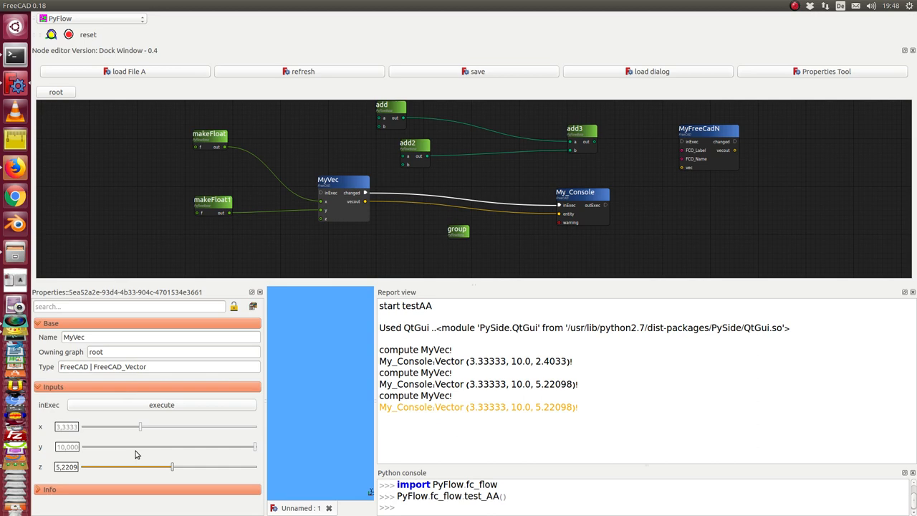
mouse_move(180, 422)
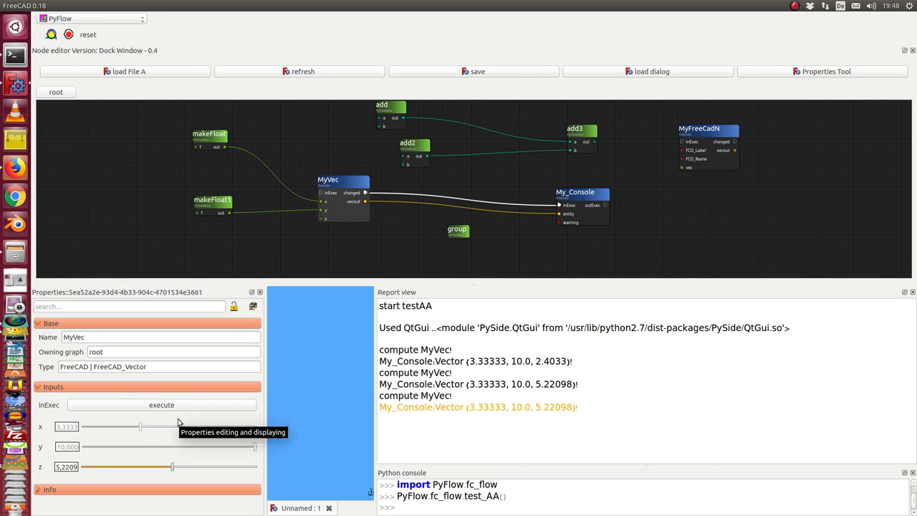
mouse_move(570, 245)
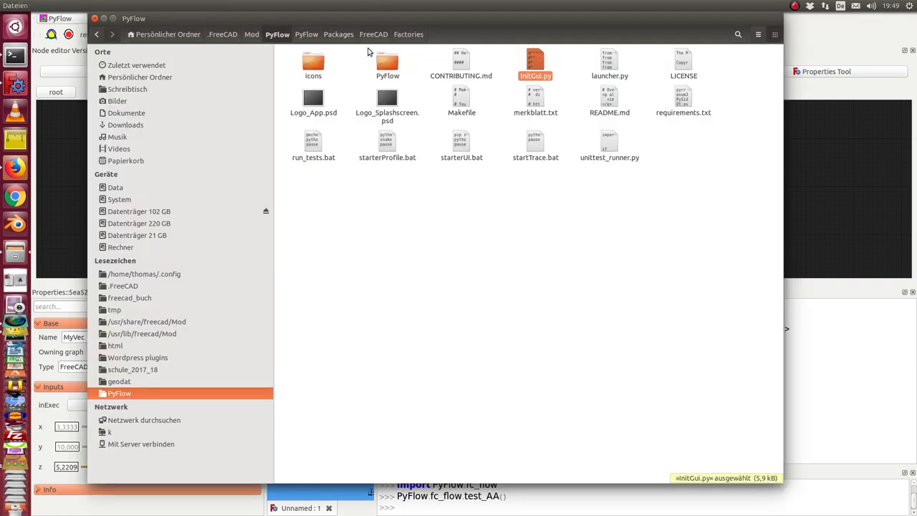
mouse_move(329, 45)
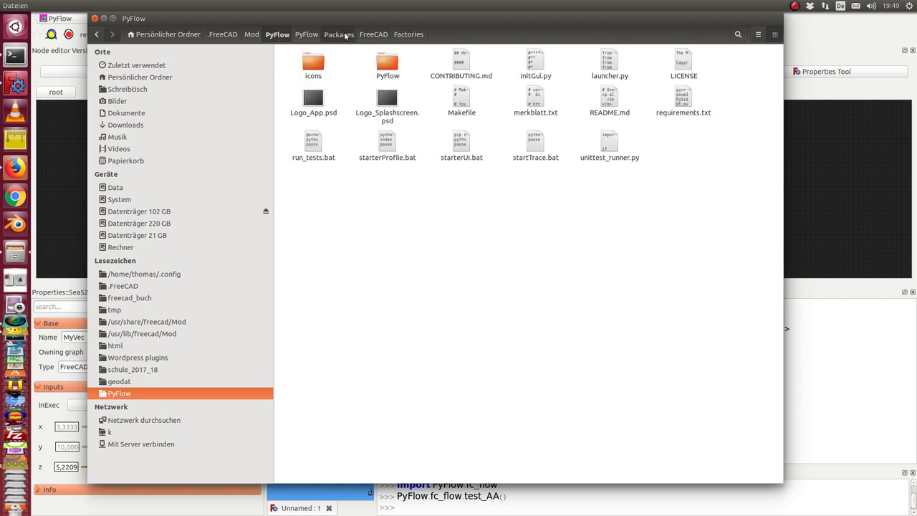
- Browse Packages > FreeCAD > Nodes in Files and select a node source file
left_click(339, 34)
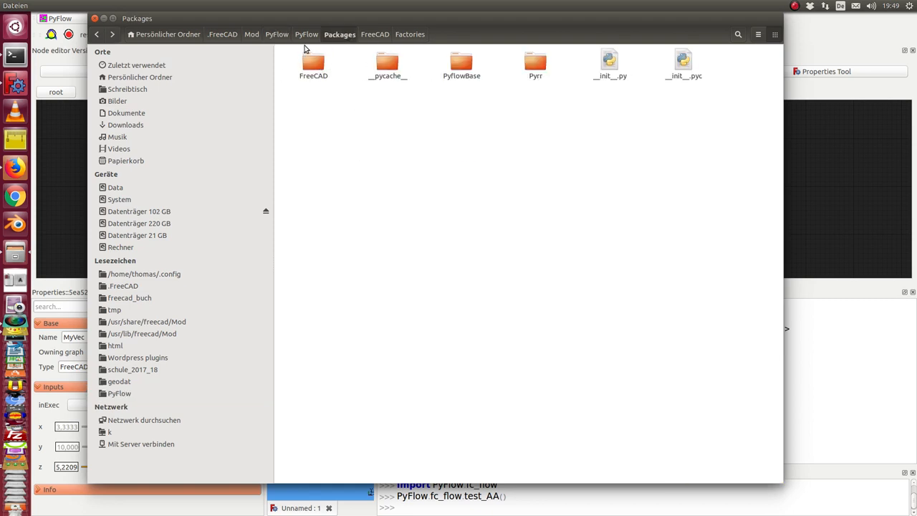
left_click(313, 63)
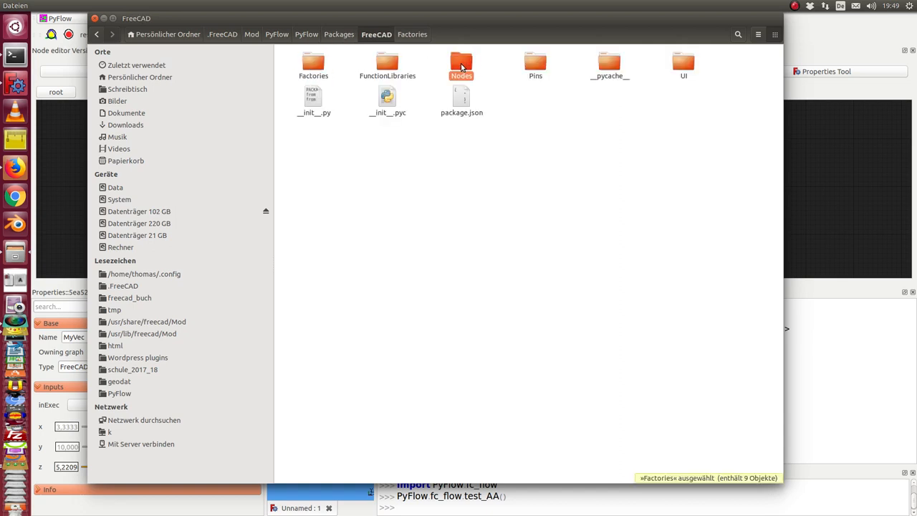
double_click(461, 63)
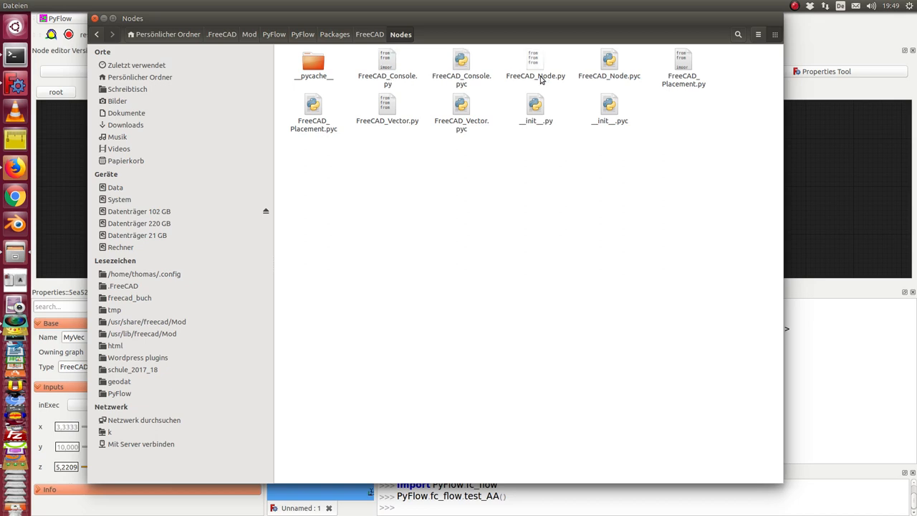
mouse_move(373, 127)
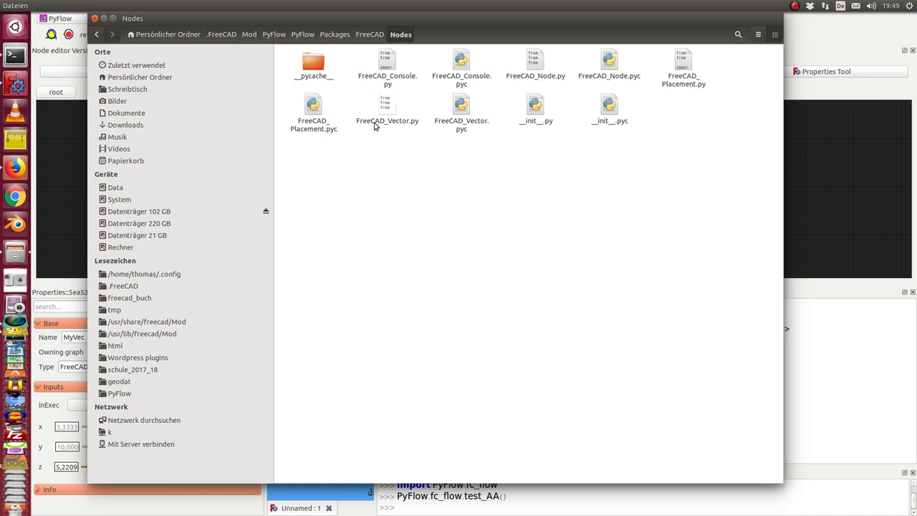
mouse_move(386, 111)
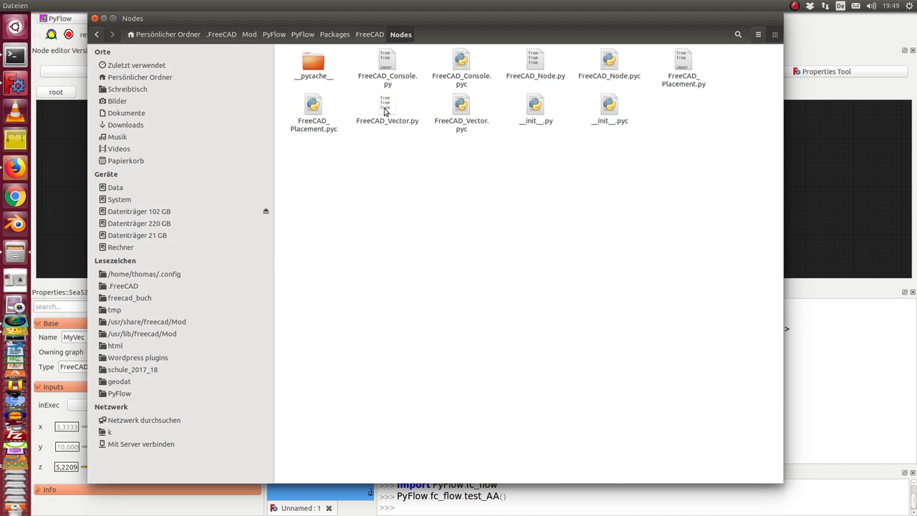
left_click(387, 65)
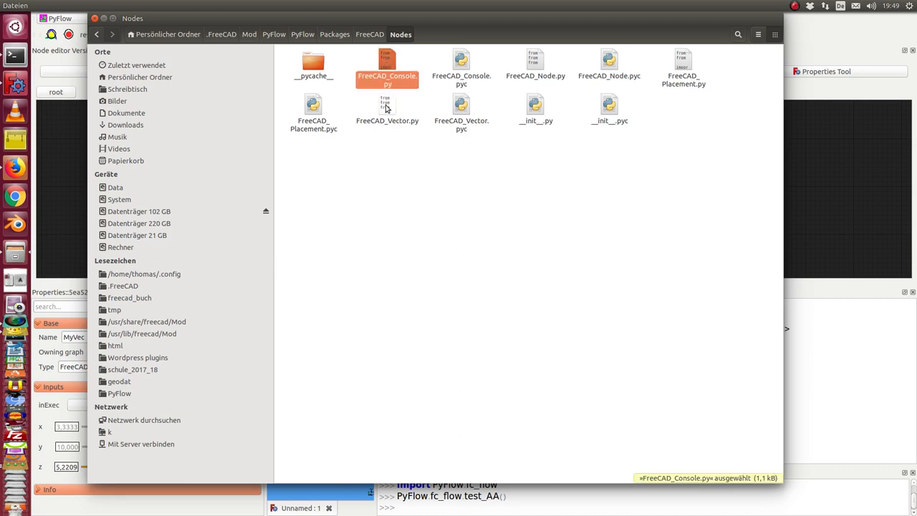
- Go back to the FreeCAD package folder and open the Pins folder
left_click(370, 35)
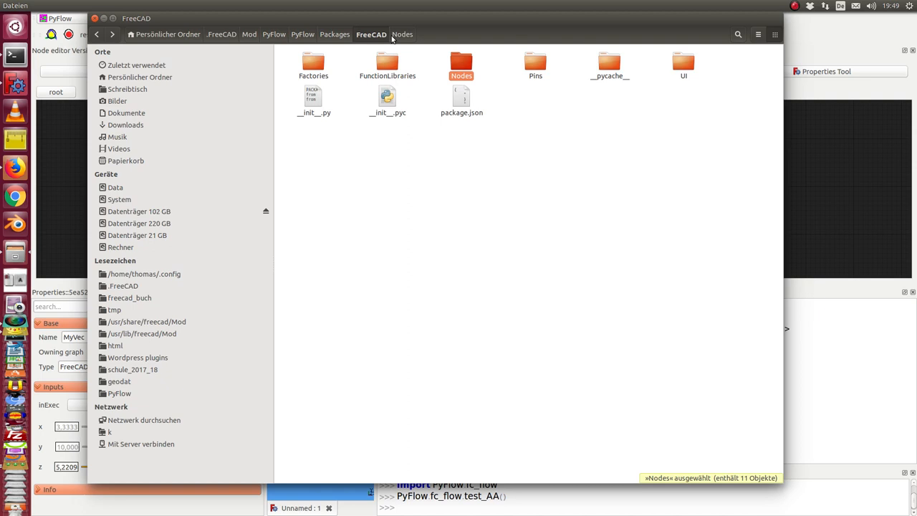
left_click(535, 64)
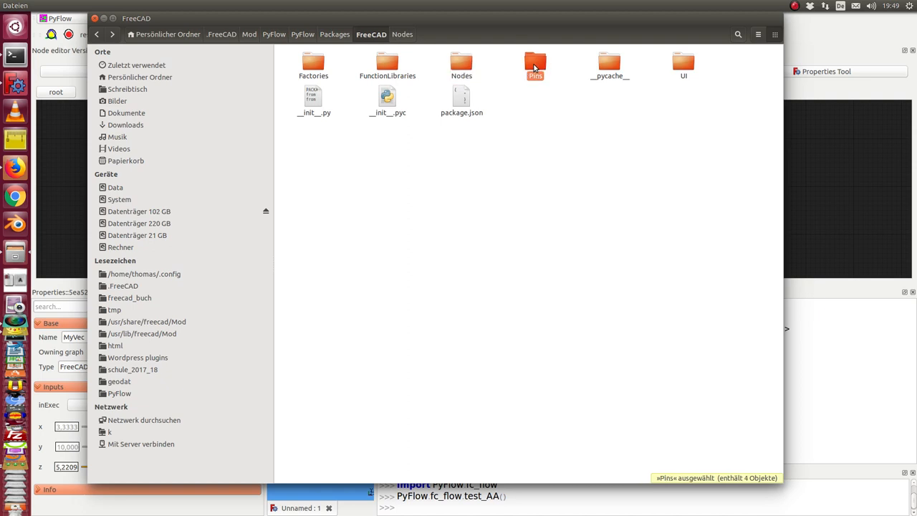
double_click(535, 64)
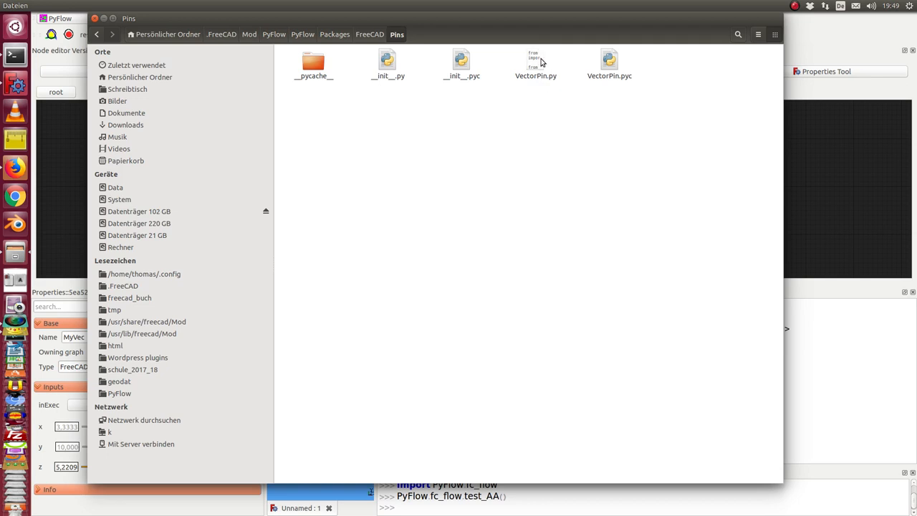
mouse_move(535, 81)
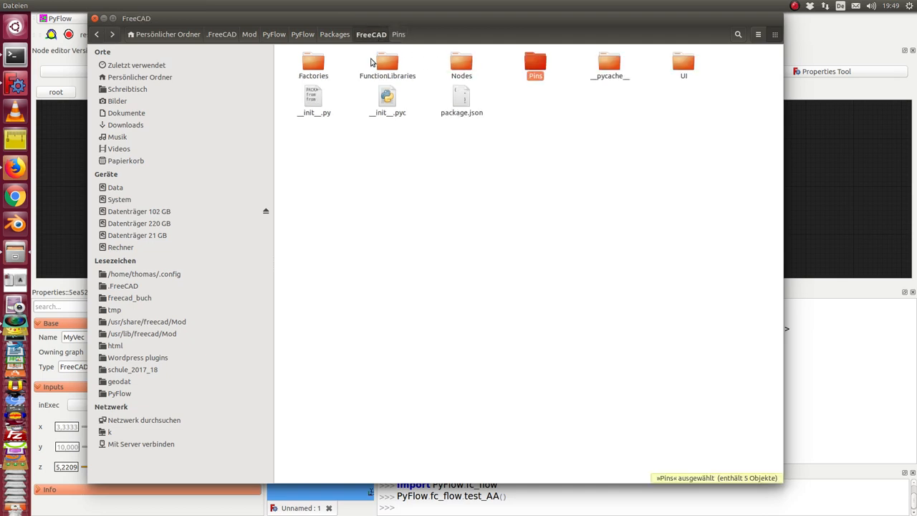
- Browse PyFlow package folders via FunctionLibraries and Packages to reach Pyrr's Matrix, QuatLib and Vector modules
double_click(387, 64)
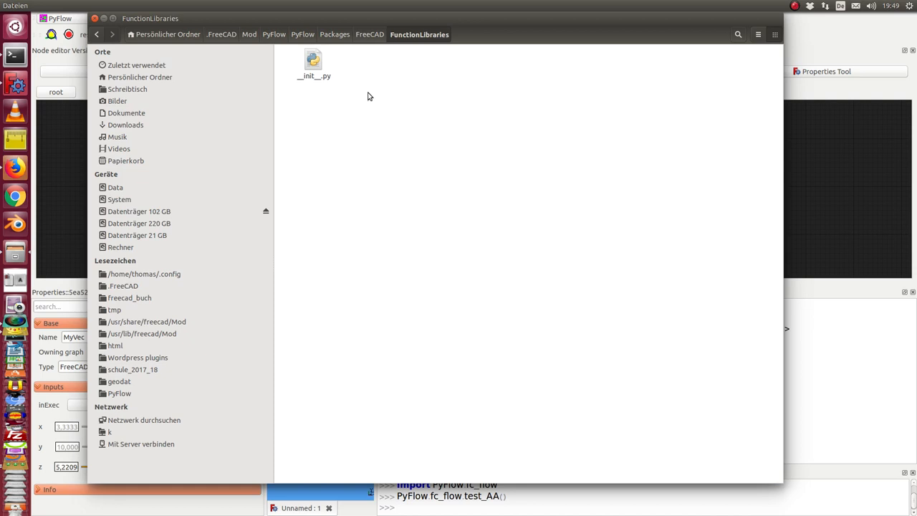
mouse_move(331, 38)
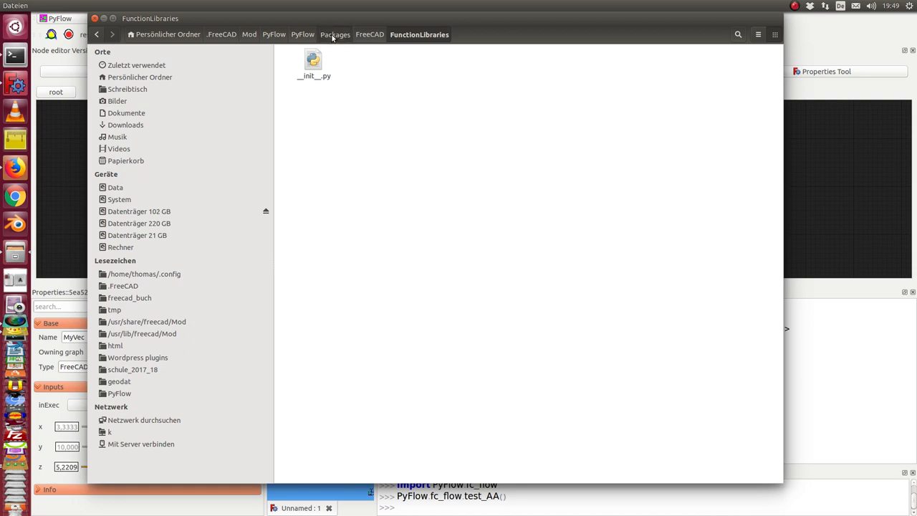
left_click(335, 34)
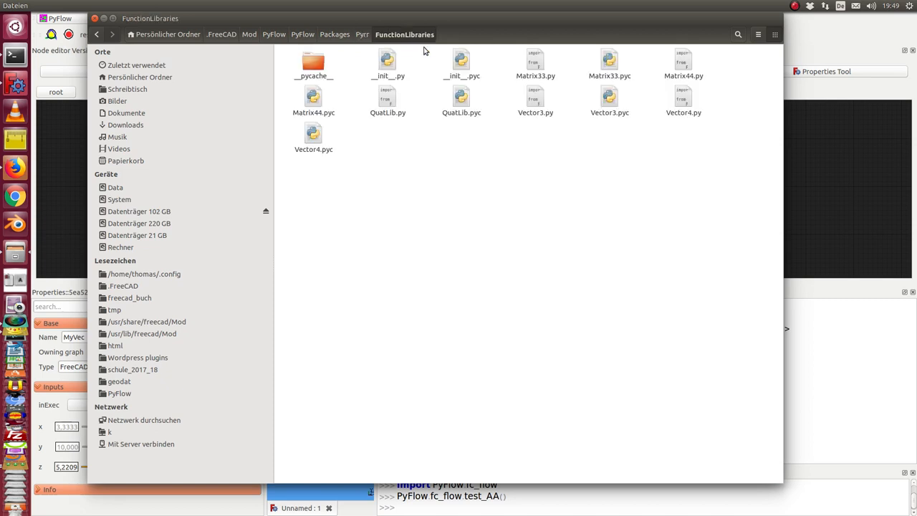
mouse_move(577, 101)
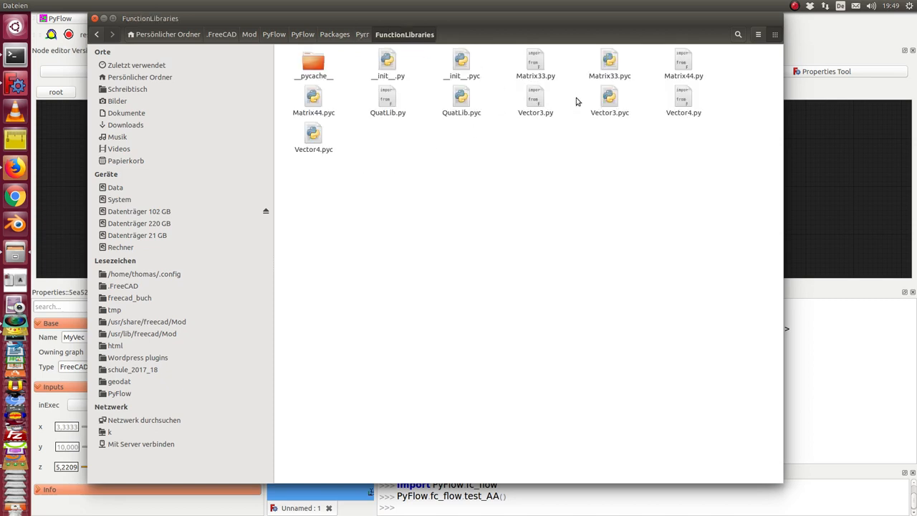
mouse_move(521, 104)
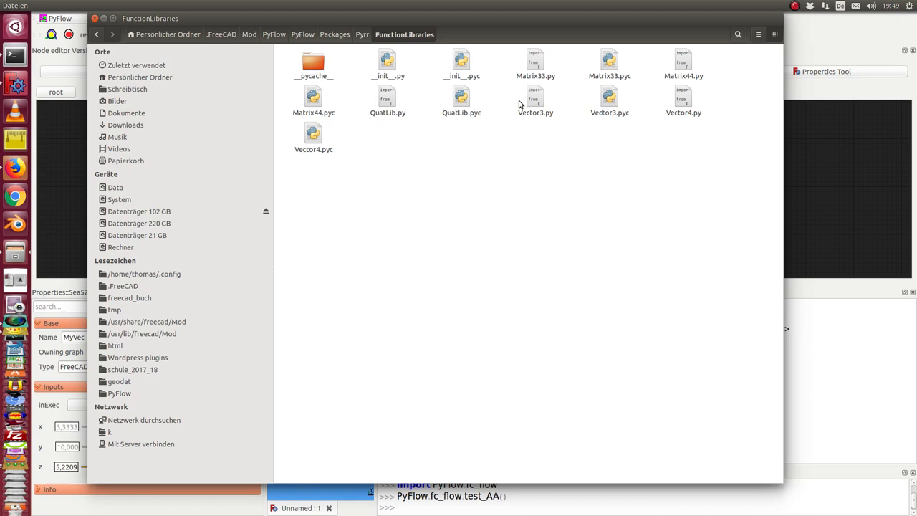
mouse_move(512, 114)
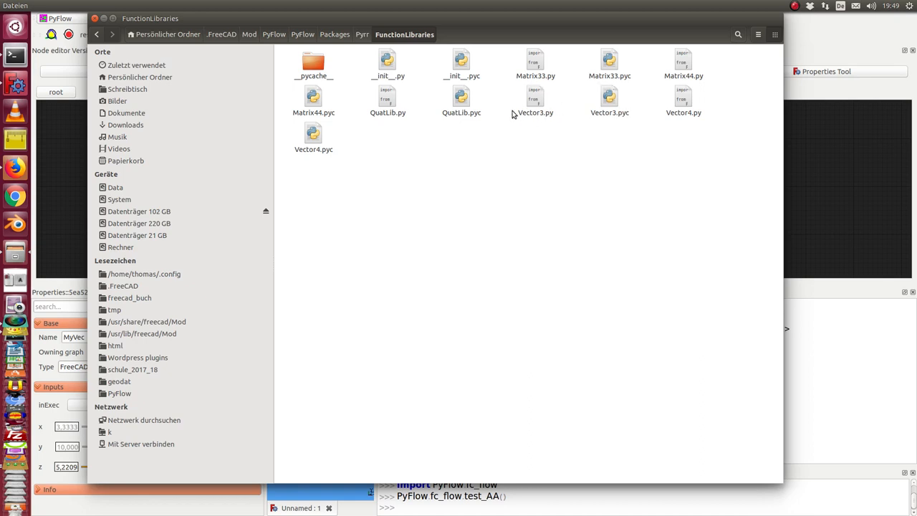
mouse_move(551, 123)
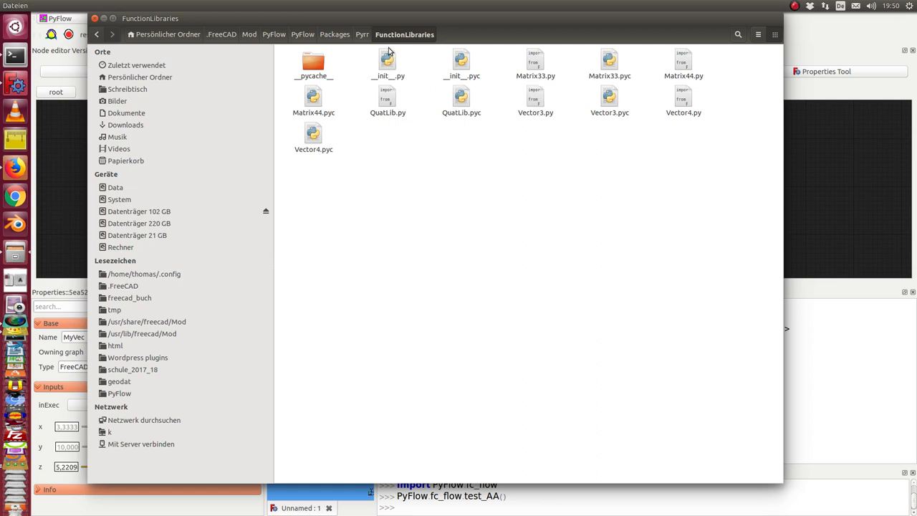
mouse_move(405, 81)
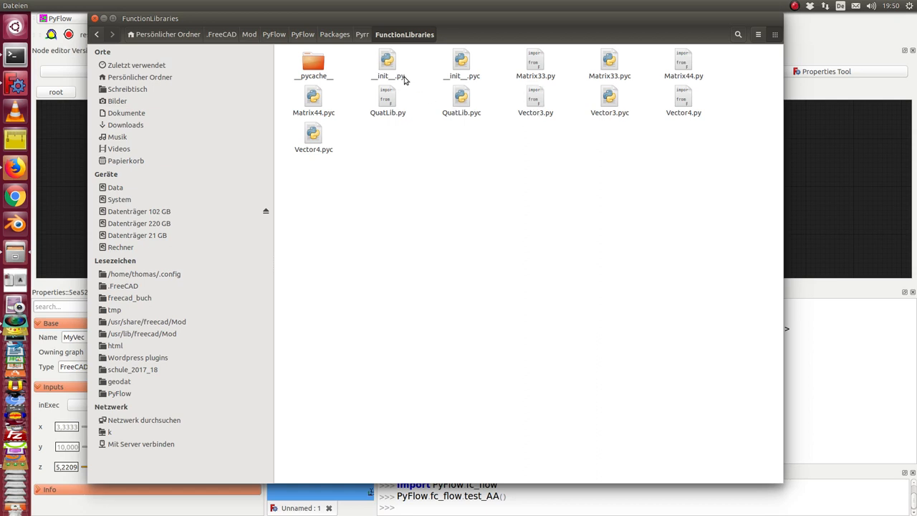
mouse_move(763, 129)
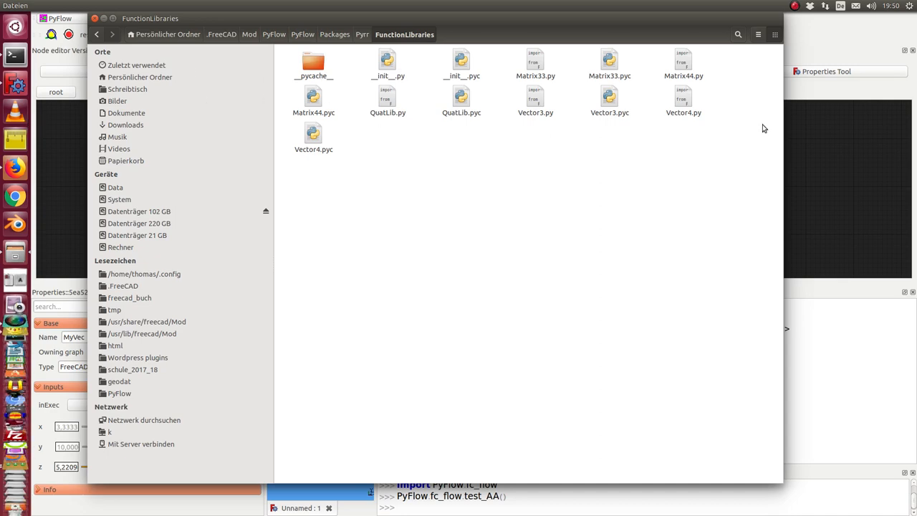